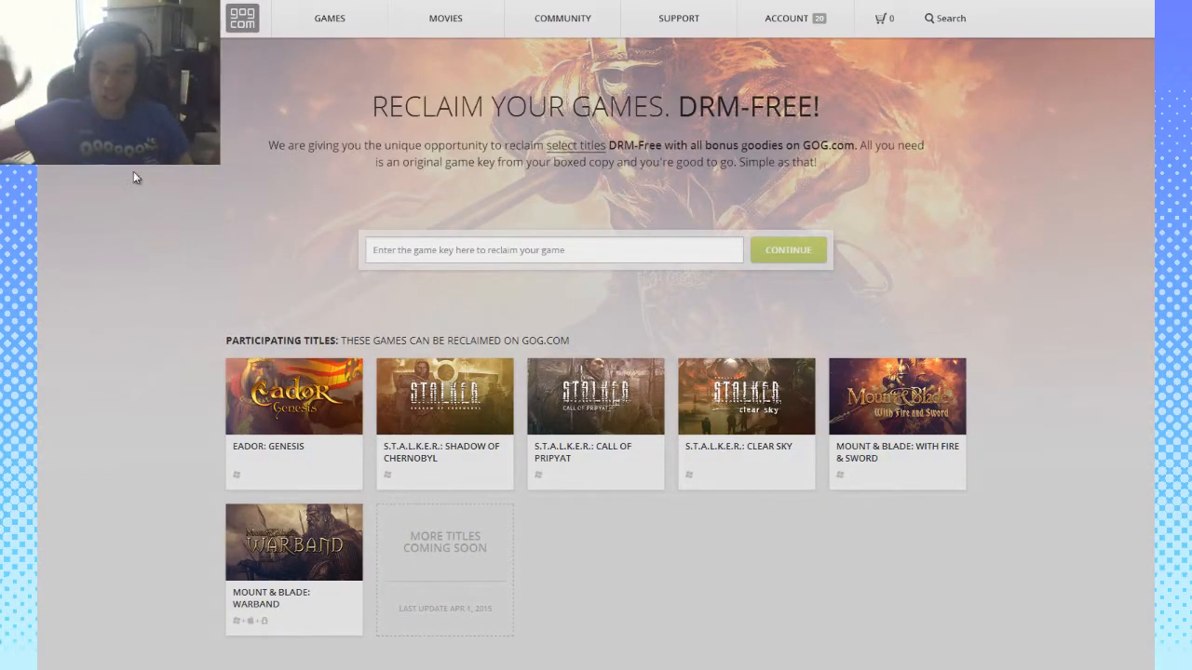
mouse_move(312, 138)
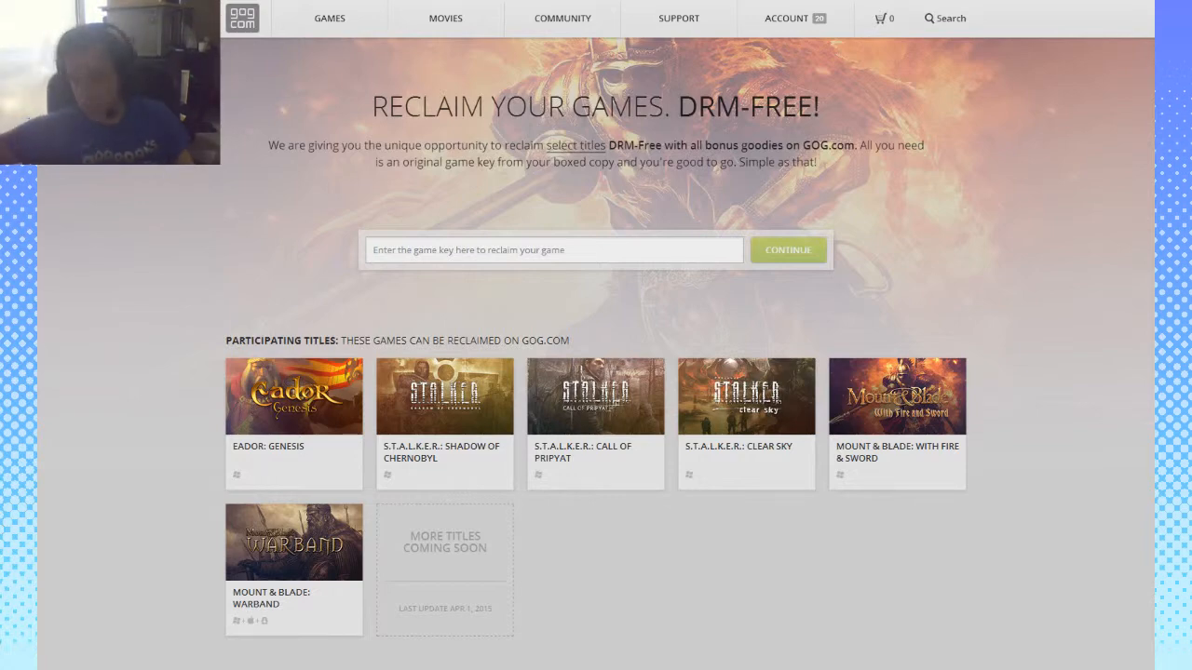
left_click(242, 18)
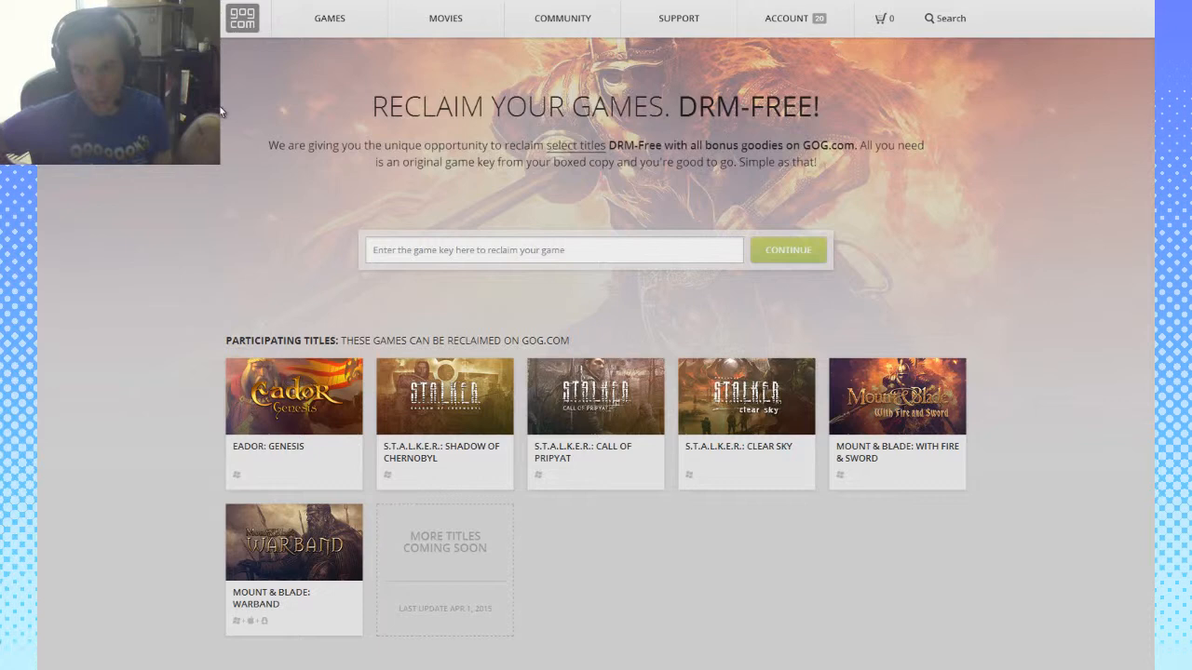
mouse_move(553, 404)
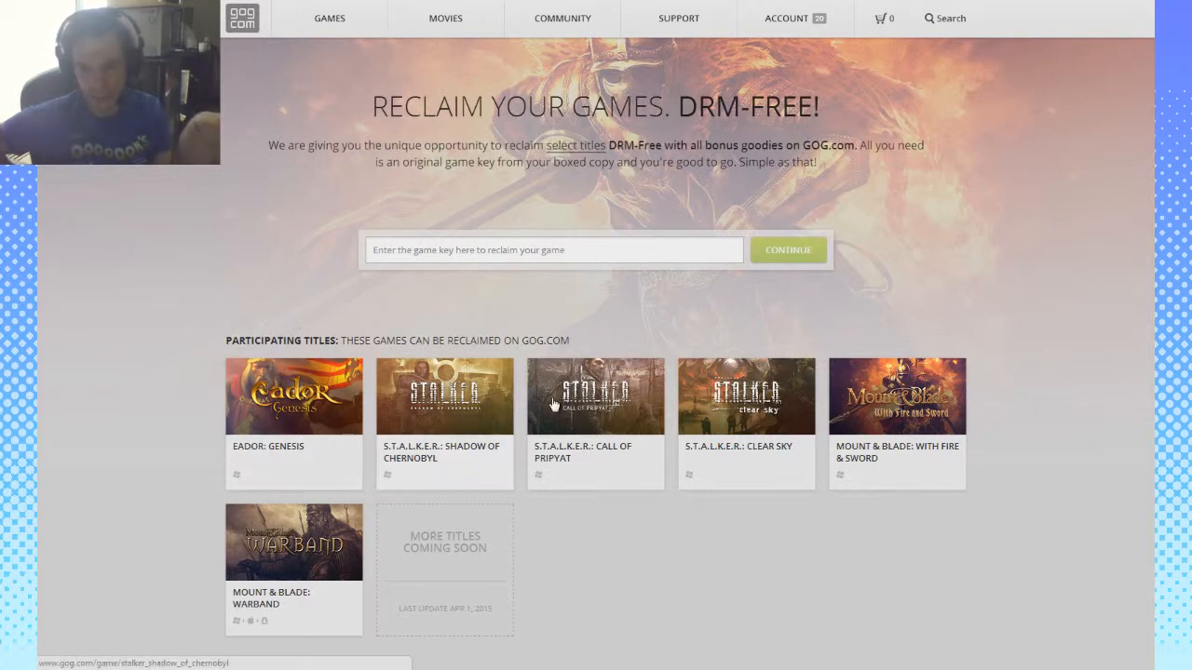
mouse_move(180, 256)
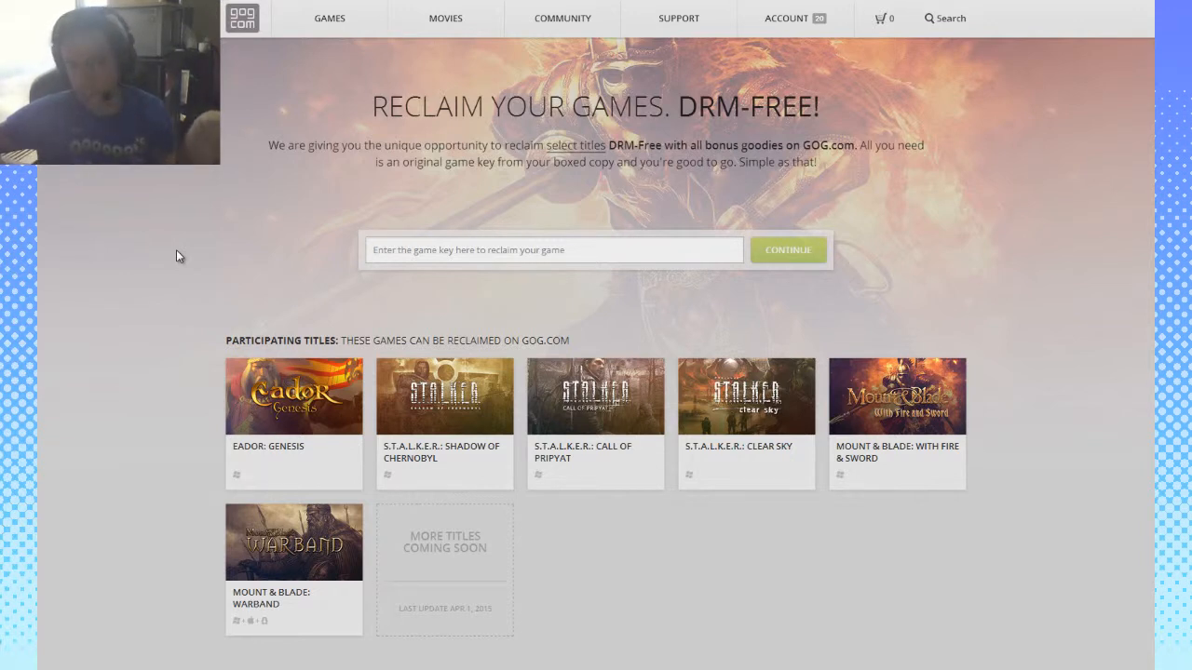
left_click(553, 250)
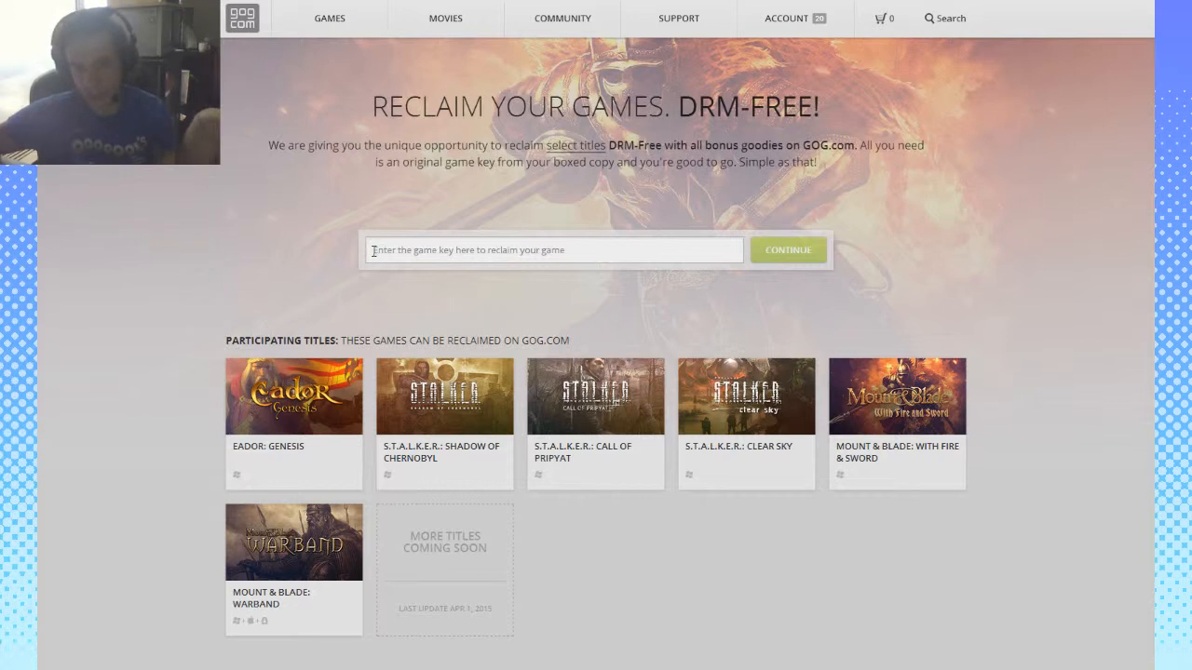
left_click(553, 250)
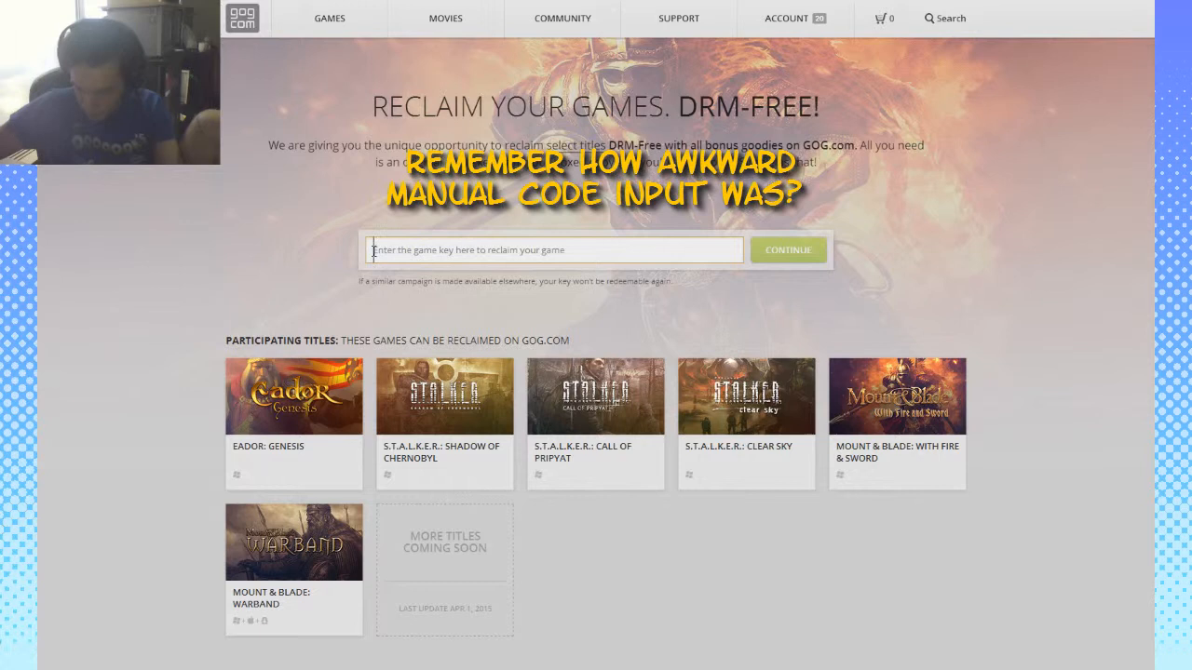
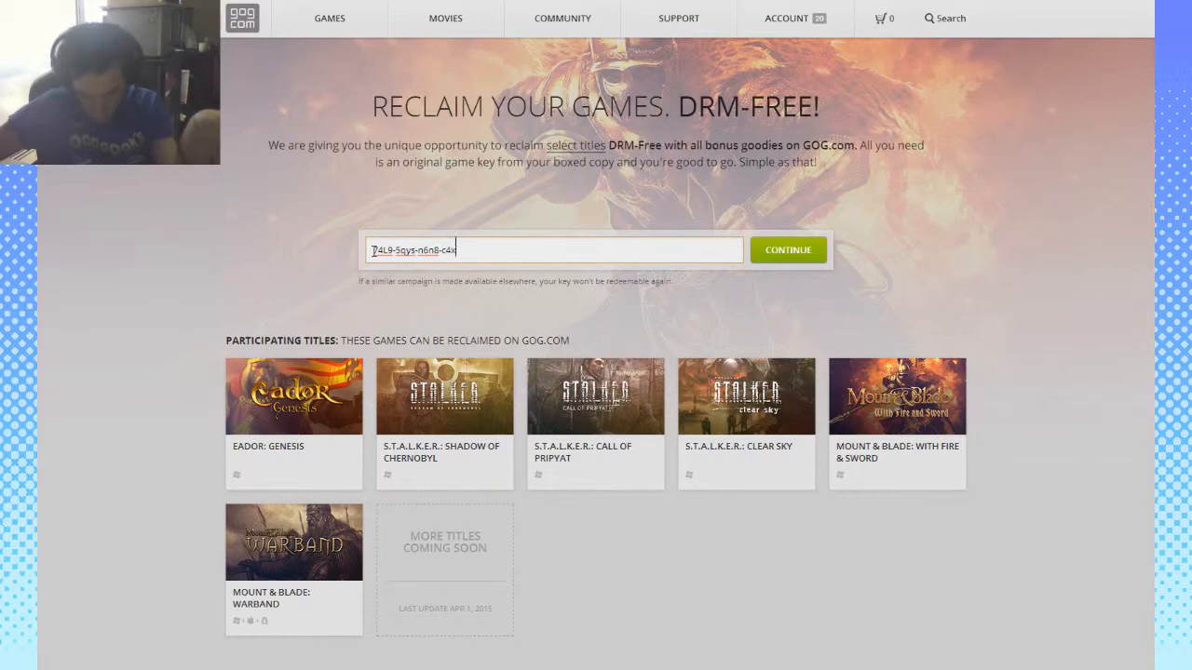
scroll("down", 3)
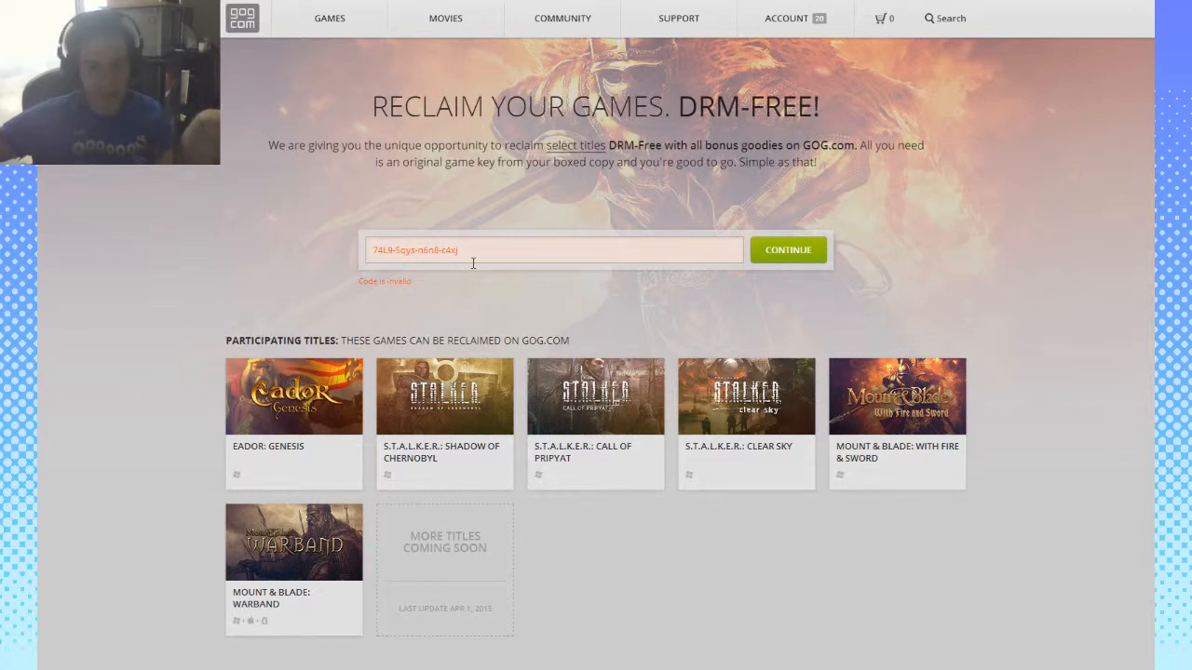
mouse_move(449, 275)
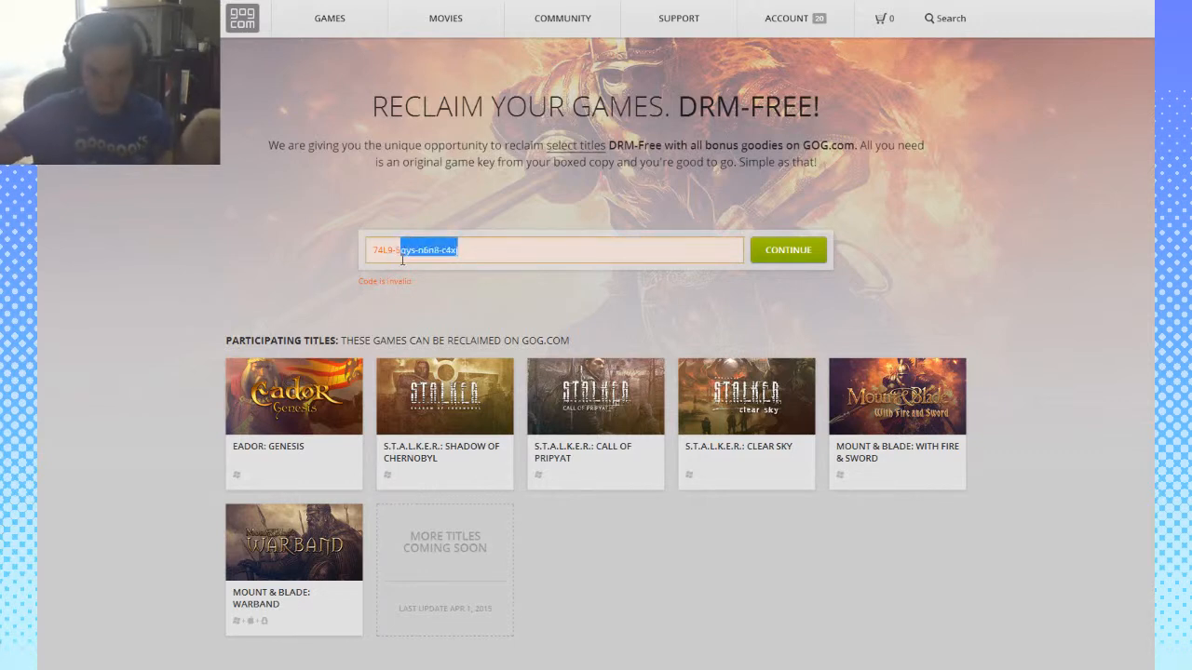
left_click(400, 250)
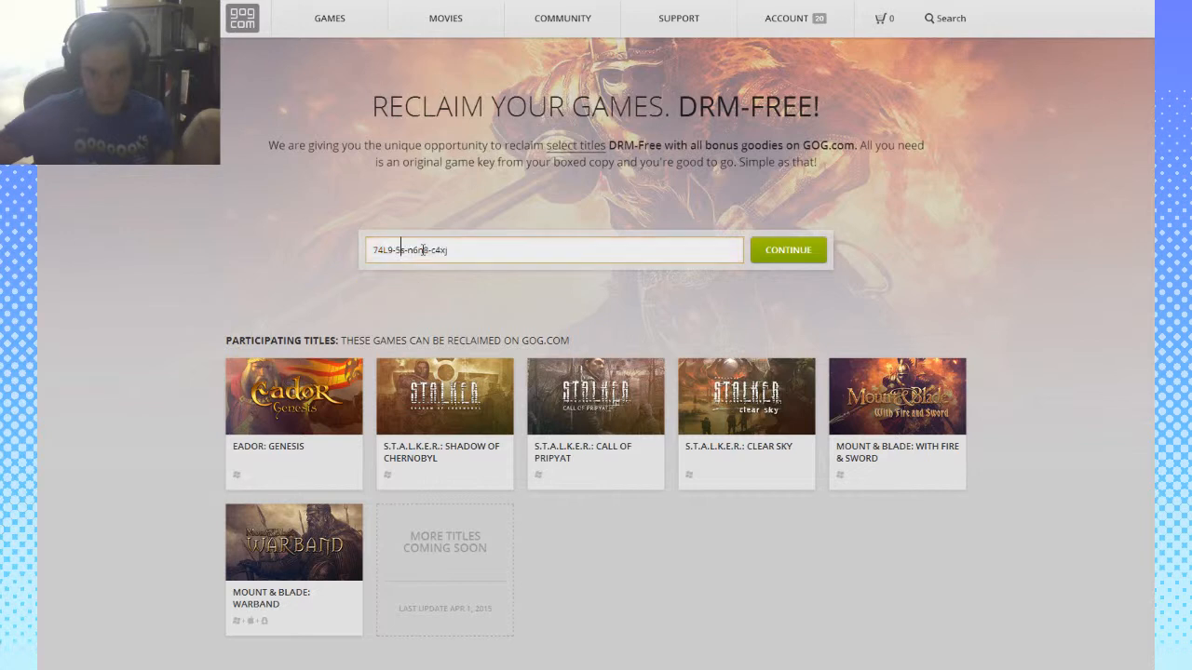
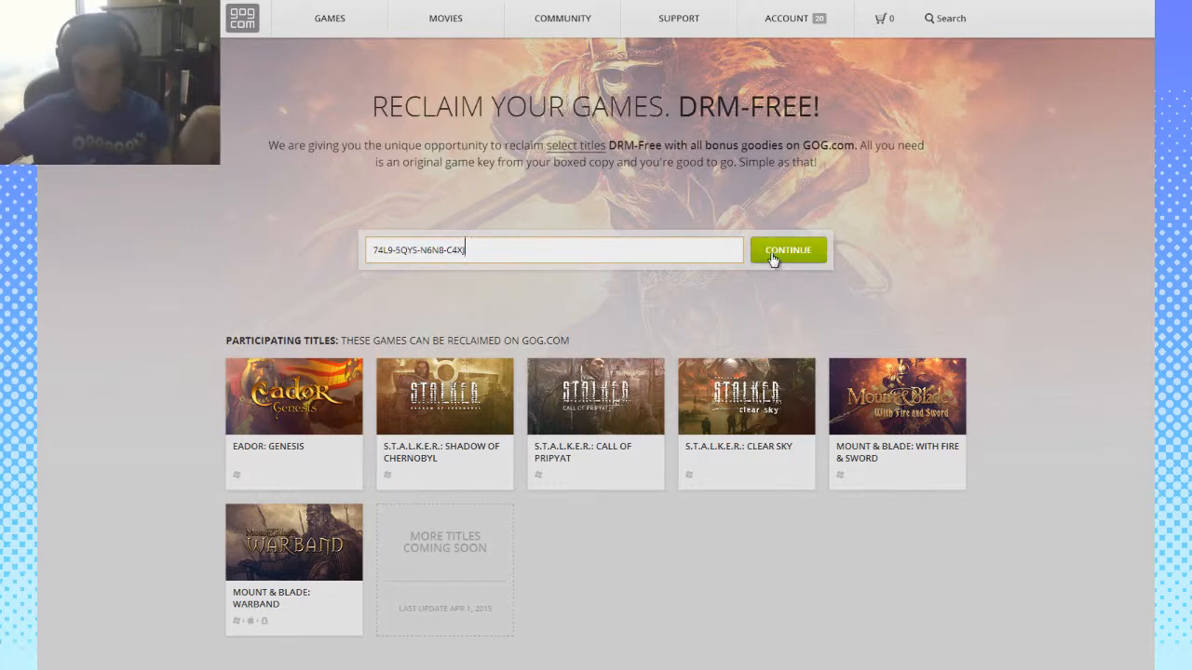
- Submit the corrected key and redeem S.T.A.L.K.E.R.: Shadow of Chernobyl into the library
left_click(786, 249)
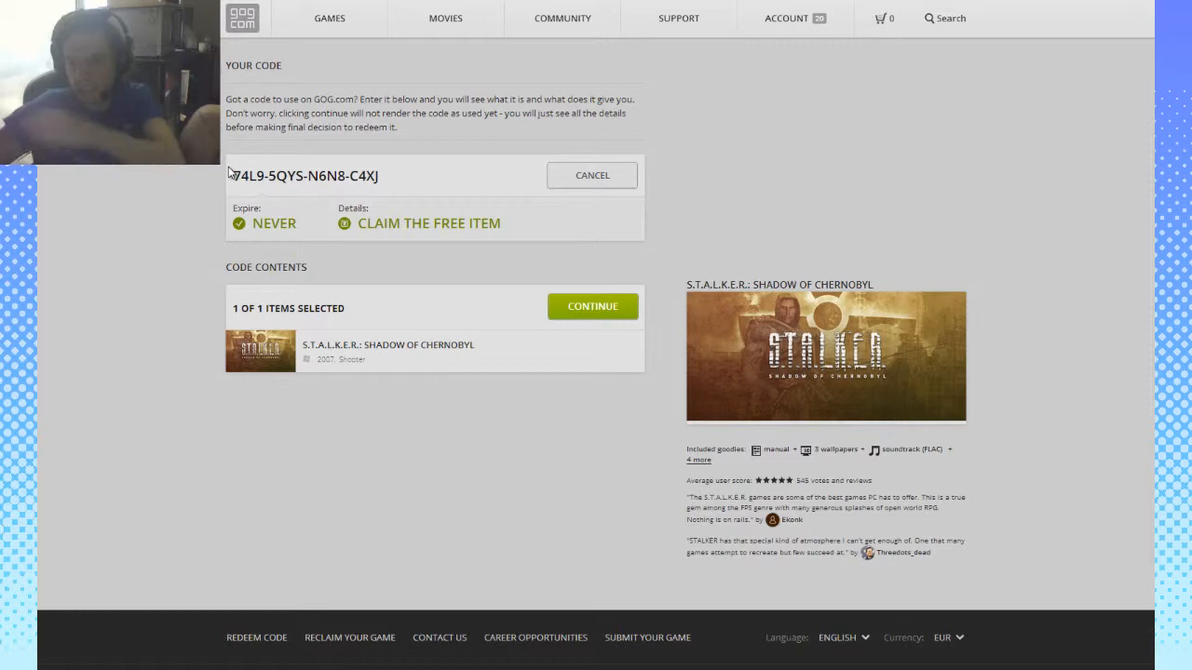
mouse_move(235, 193)
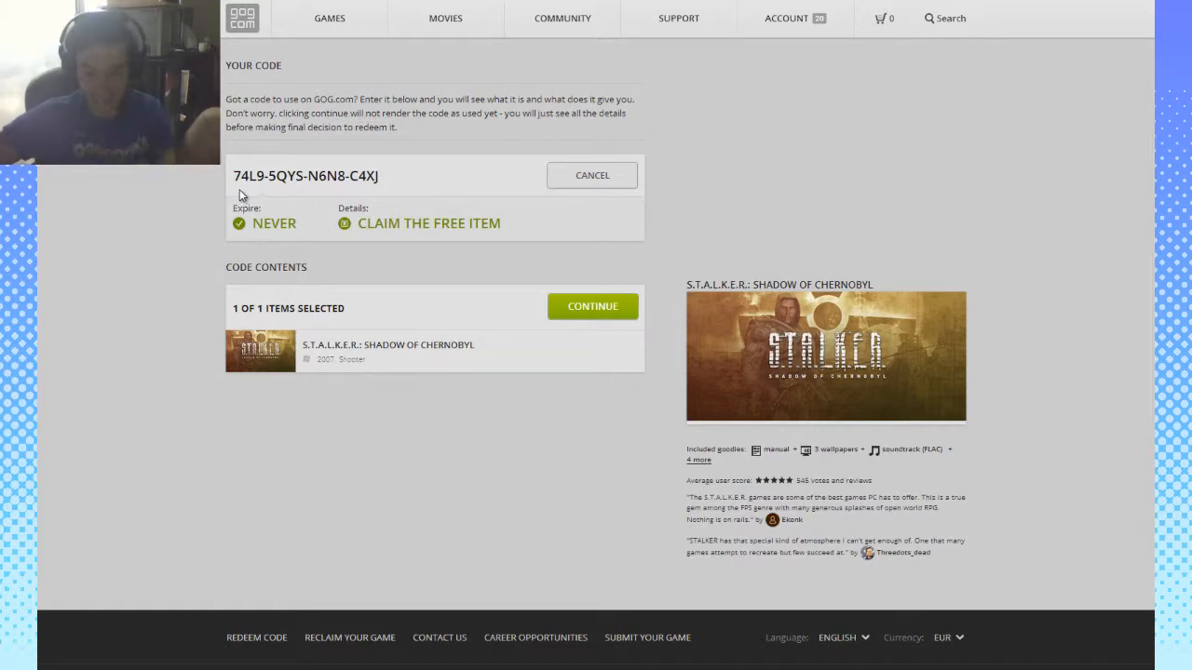
mouse_move(193, 287)
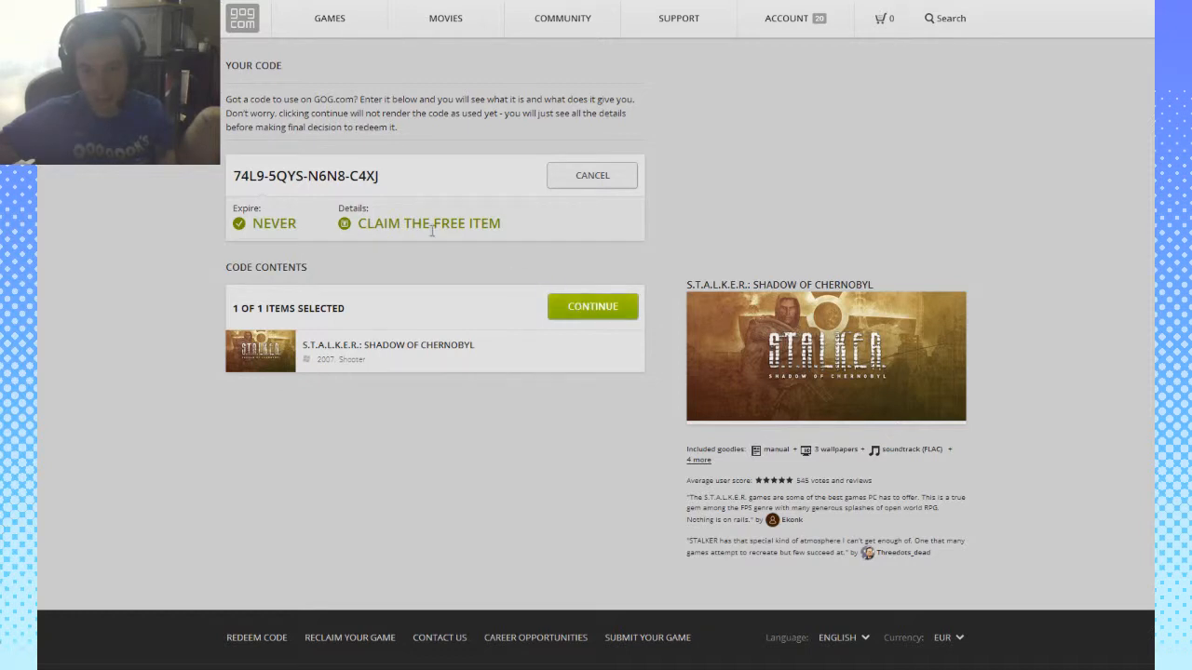
left_click(592, 306)
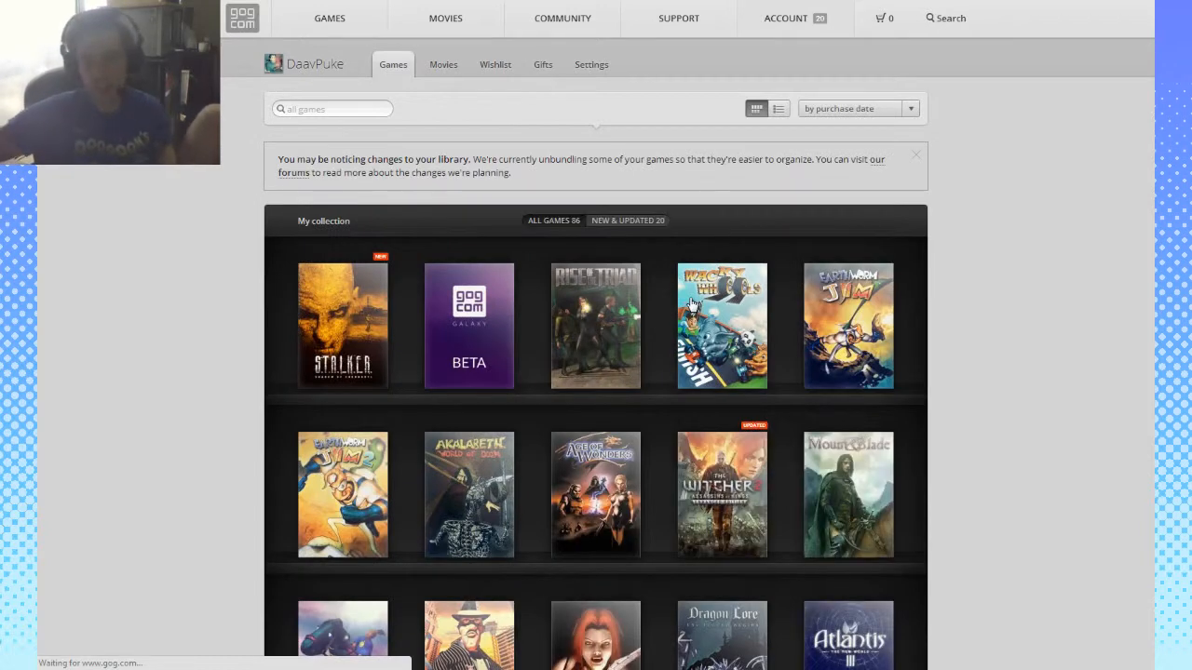
- Review Shadow of Chernobyl's installers and bonus content, then confirm the key reports already used
left_click(342, 326)
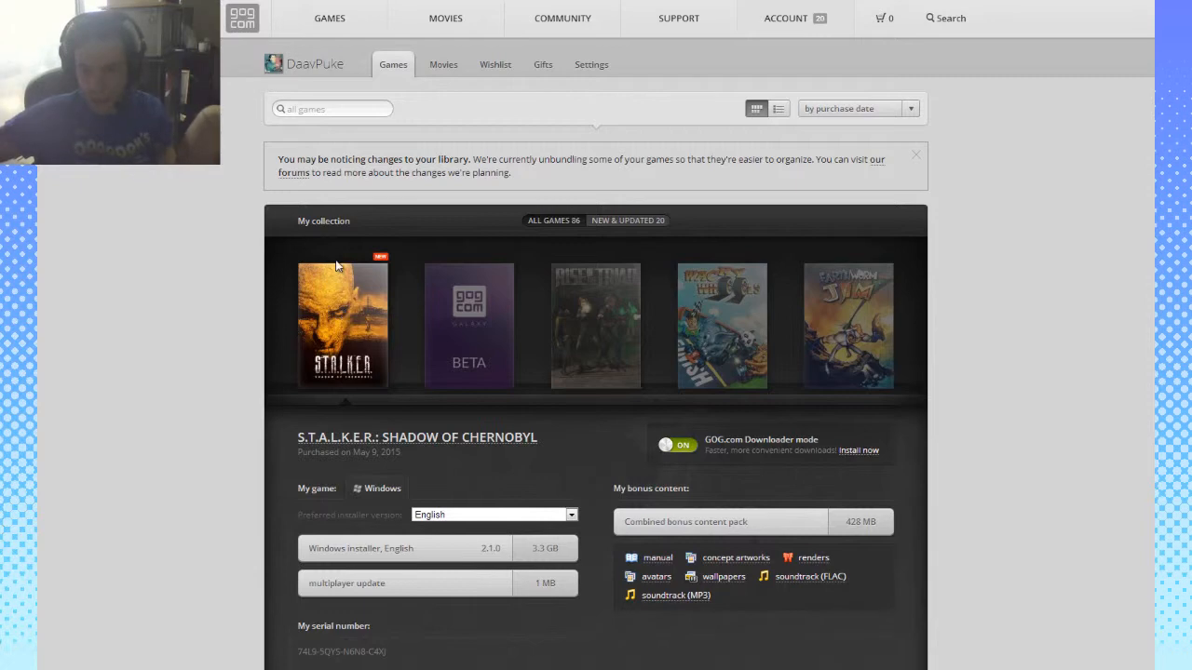
mouse_move(361, 356)
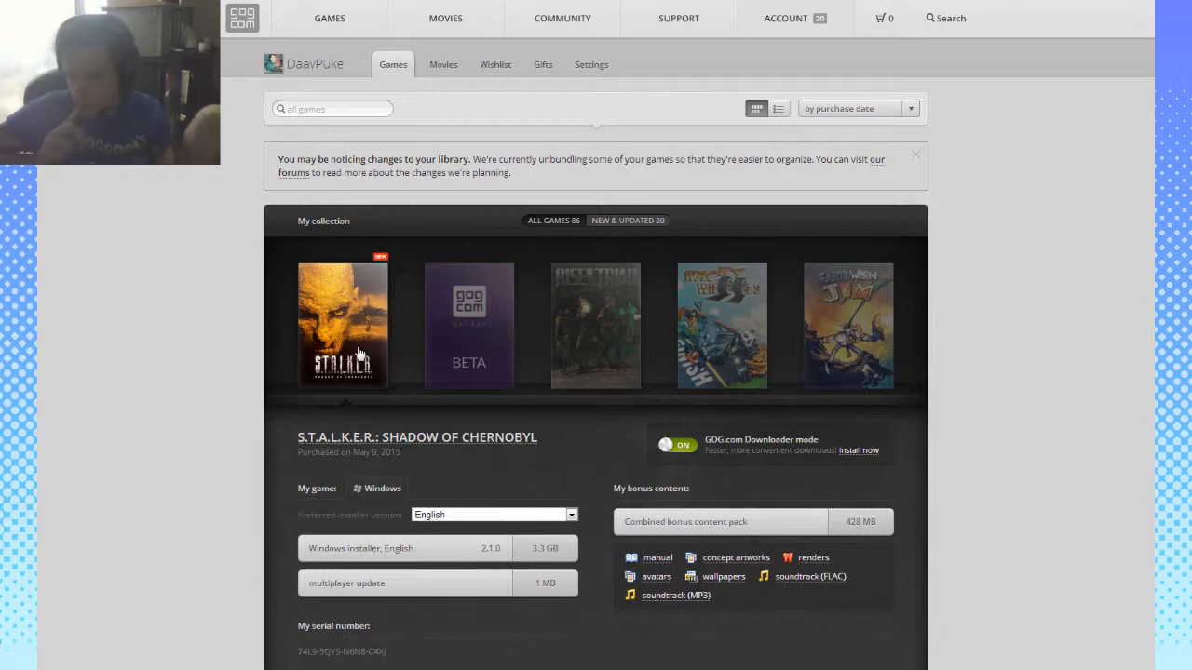
scroll("down", 3)
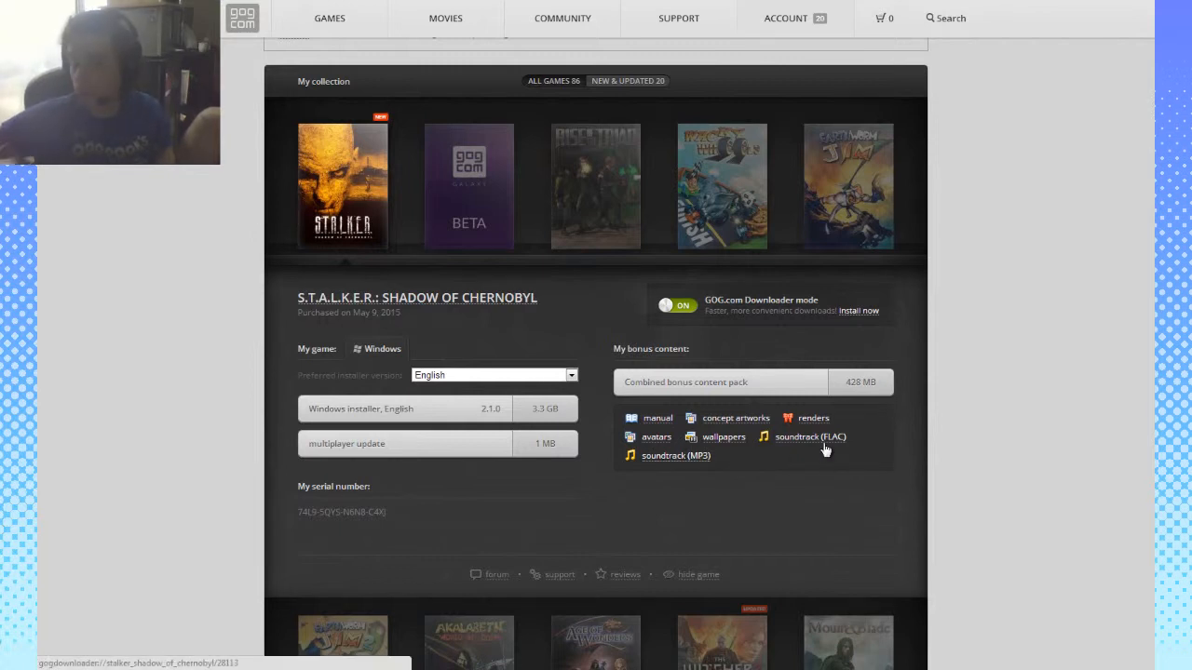
mouse_move(732, 438)
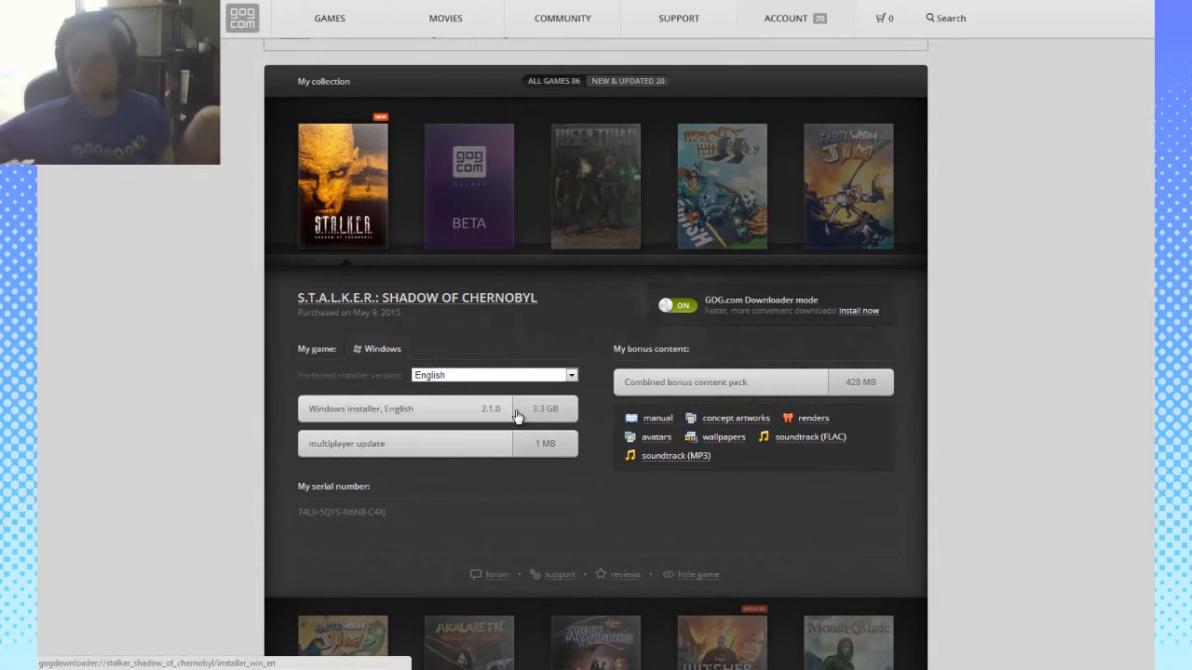
scroll("up", 3)
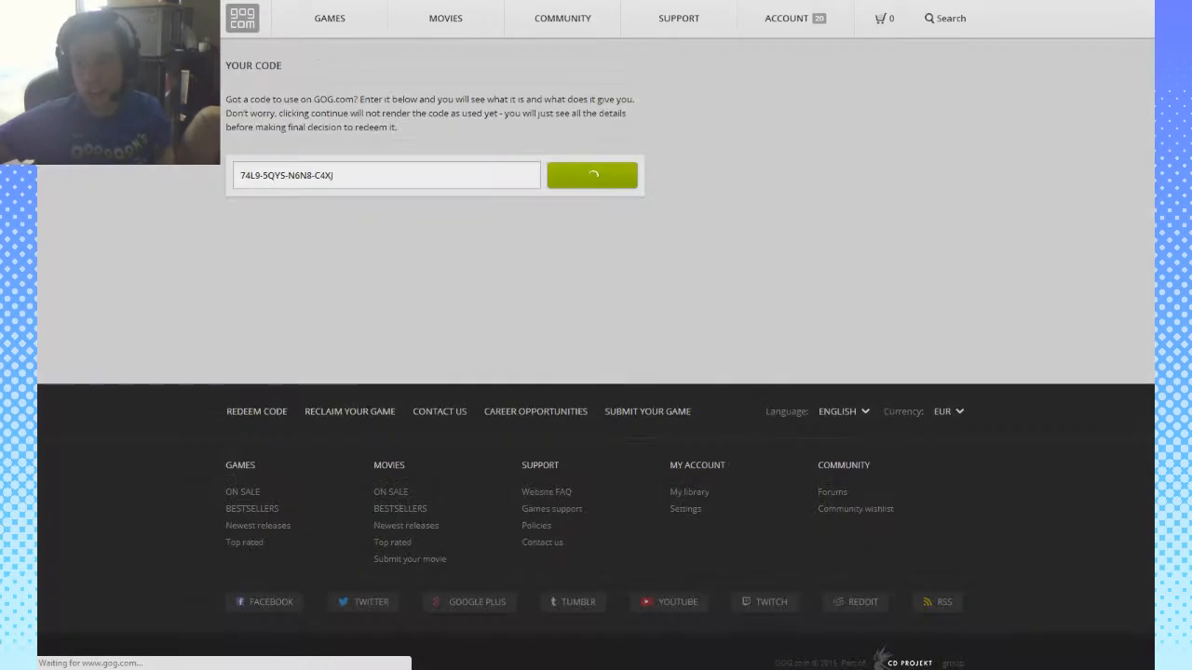
left_click(592, 175)
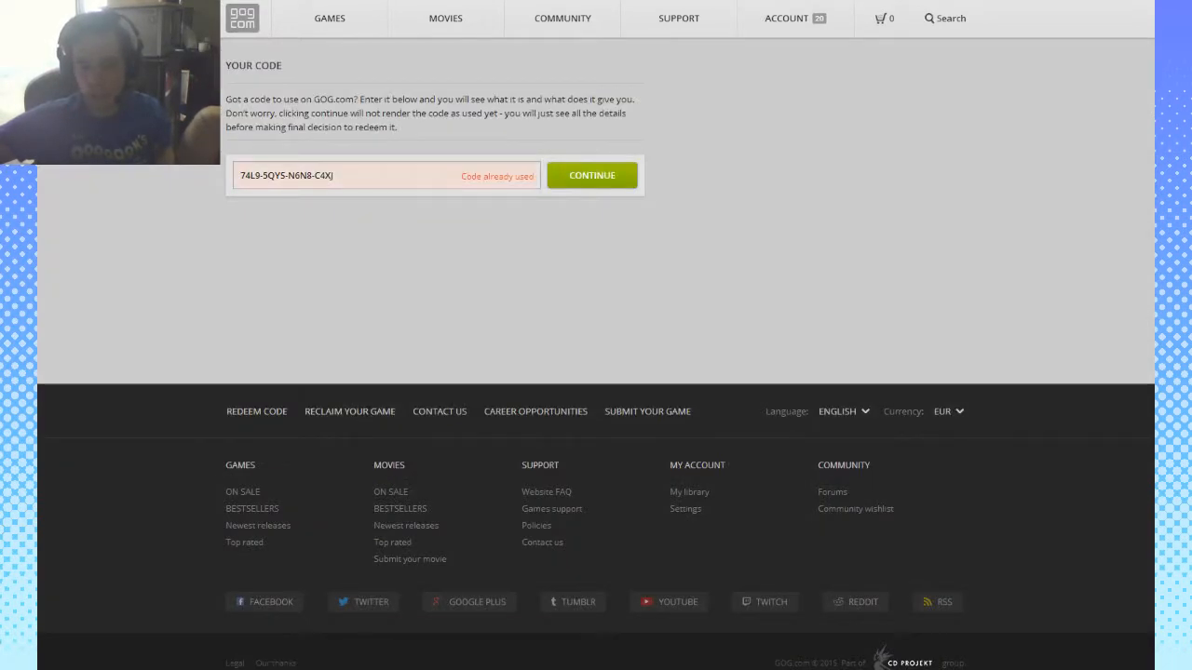
left_click(591, 175)
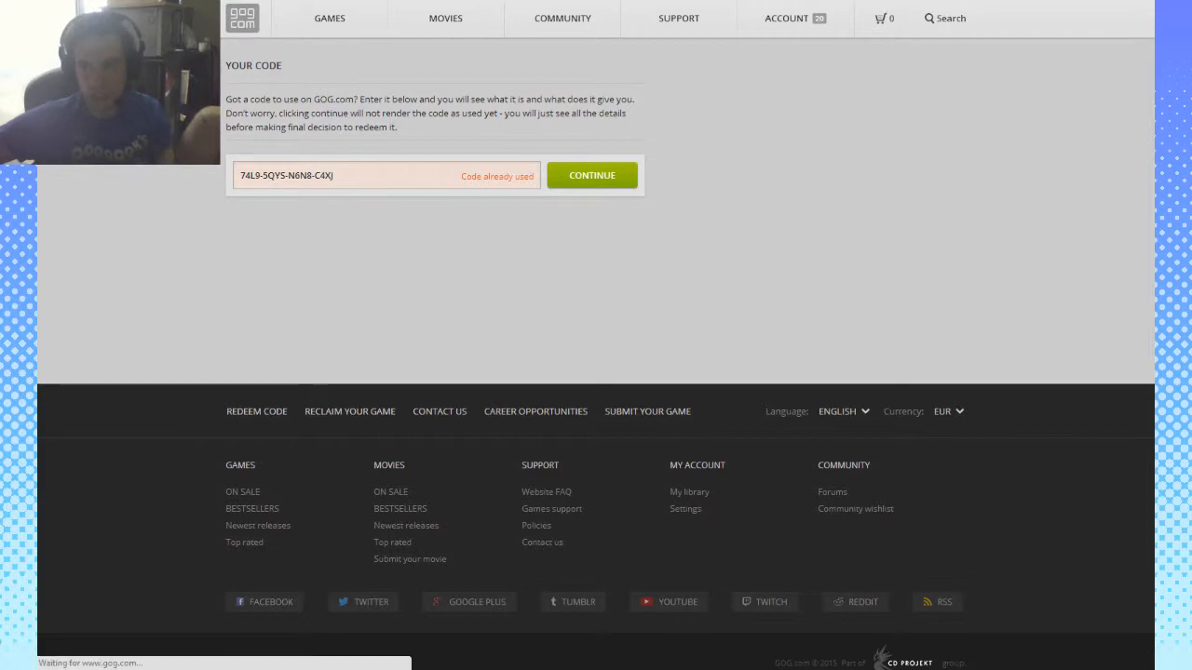
left_click(349, 411)
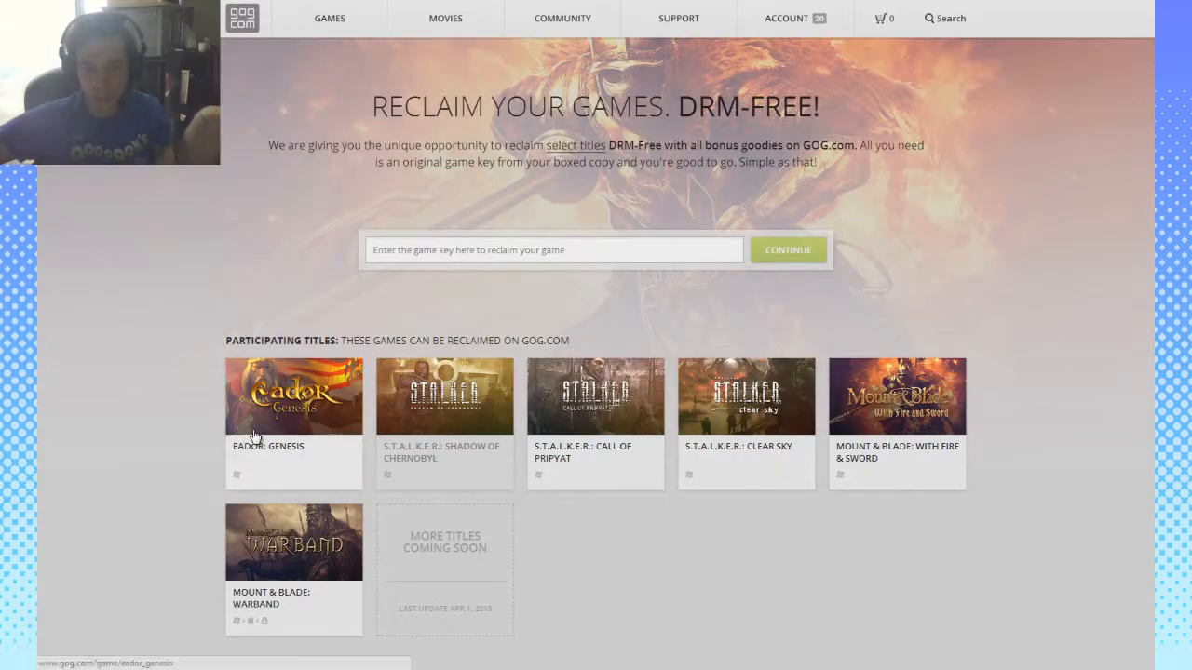
mouse_move(784, 462)
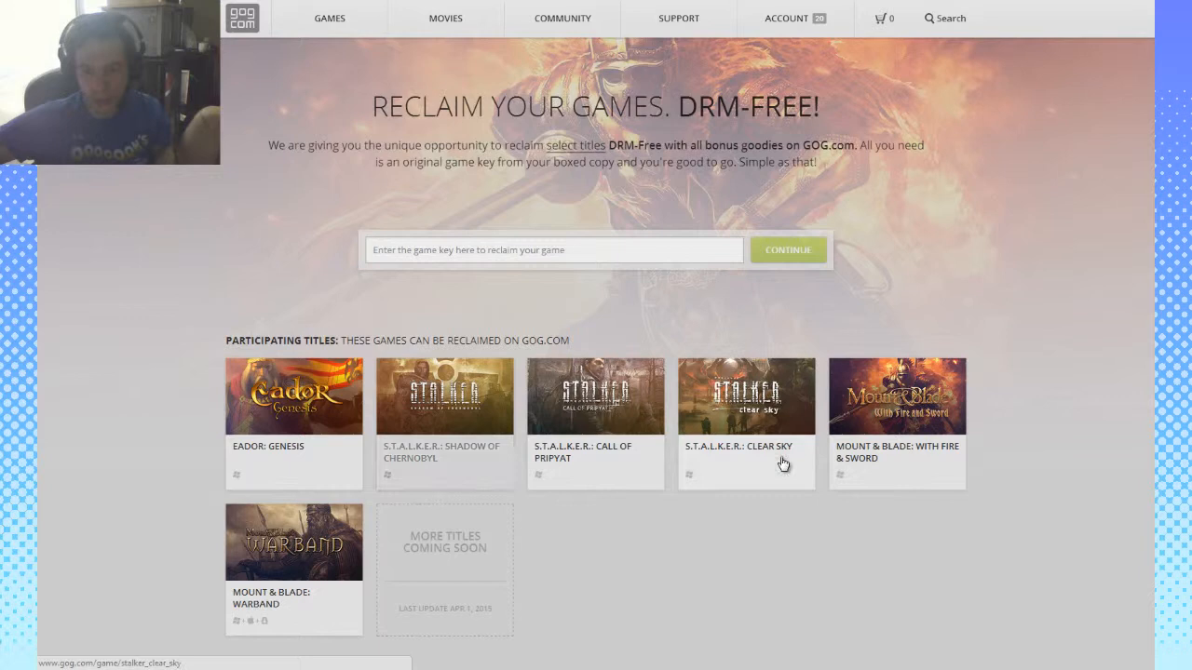
mouse_move(823, 441)
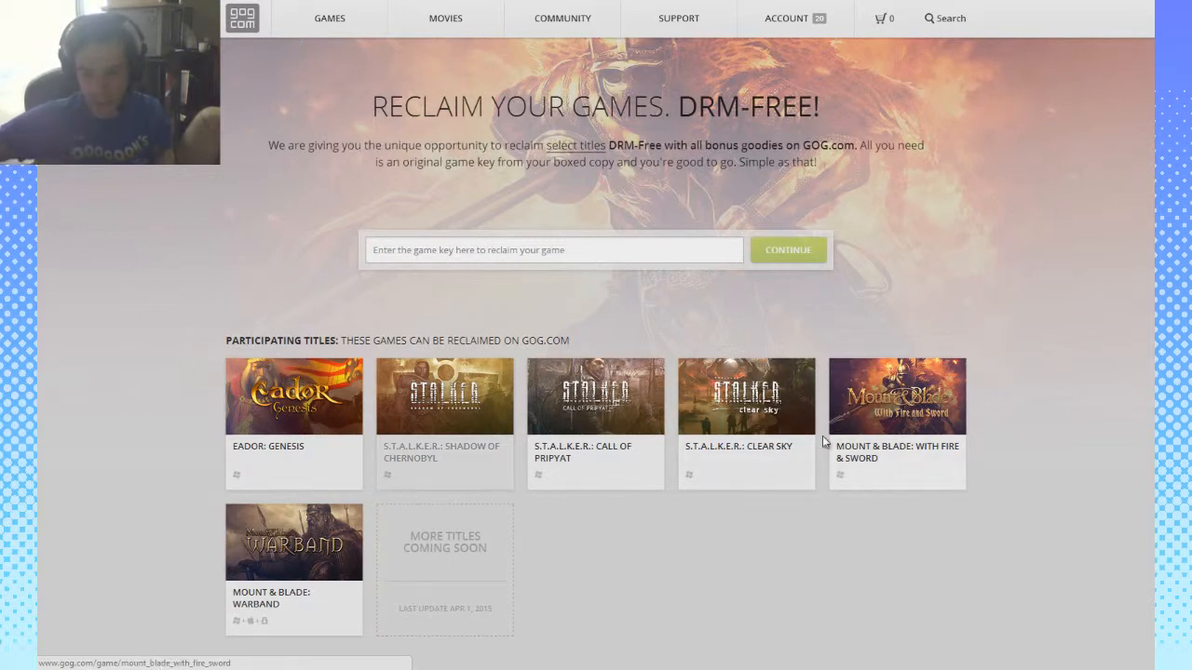
mouse_move(759, 352)
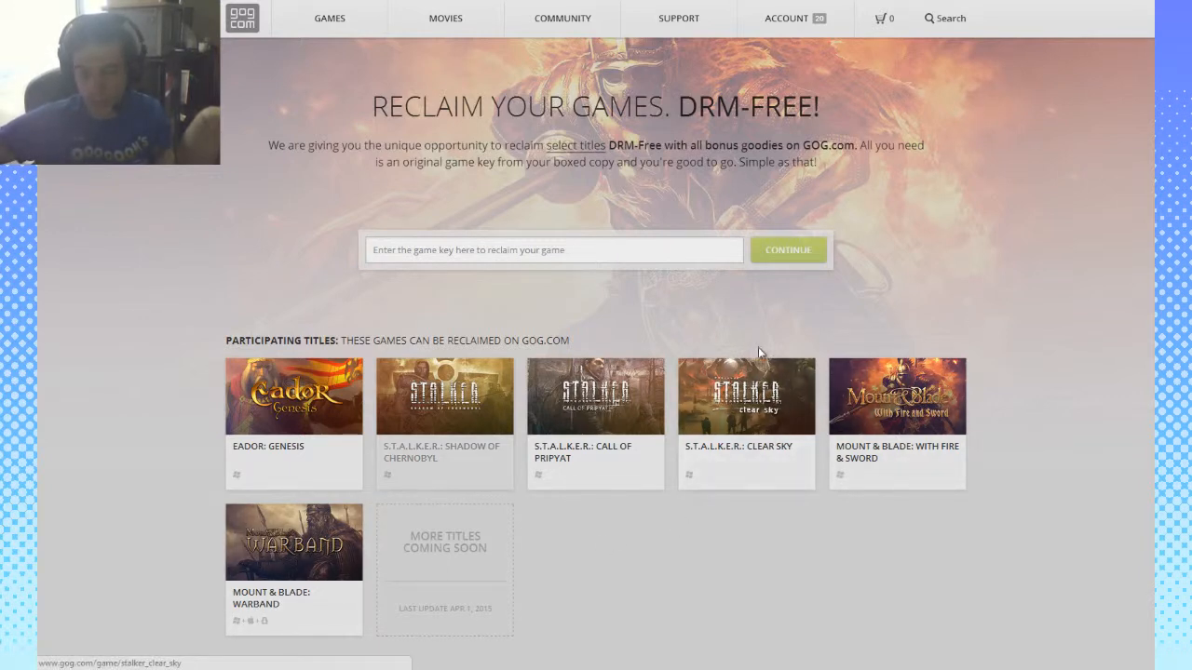
mouse_move(881, 366)
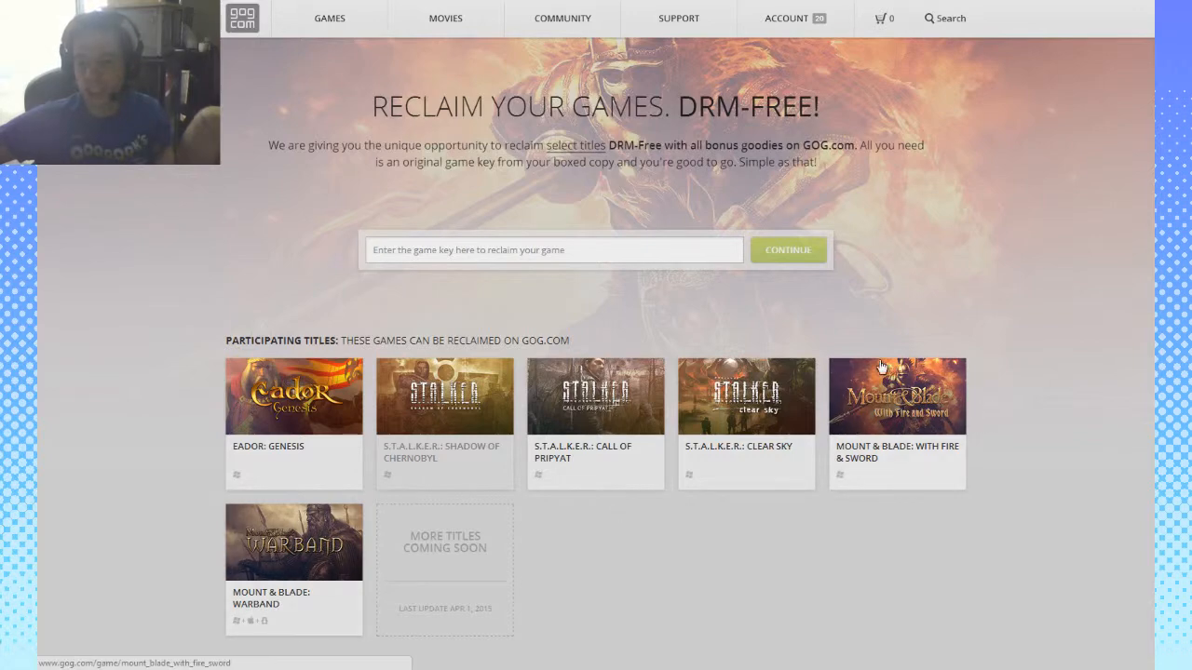
scroll("down", 3)
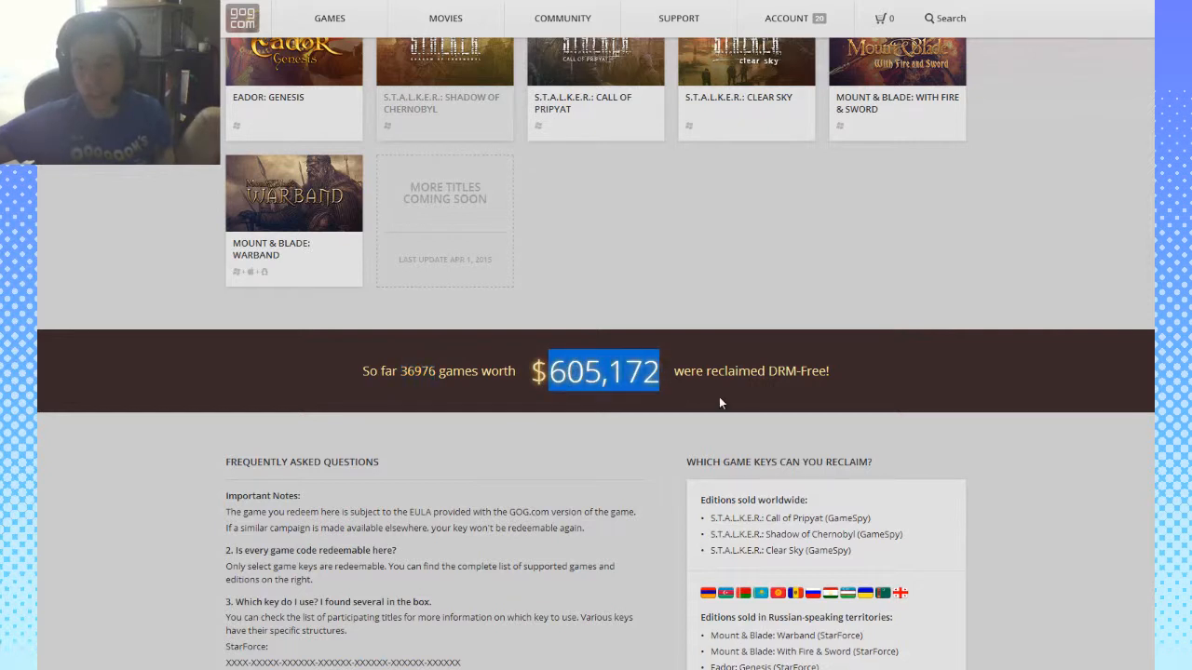
mouse_move(646, 295)
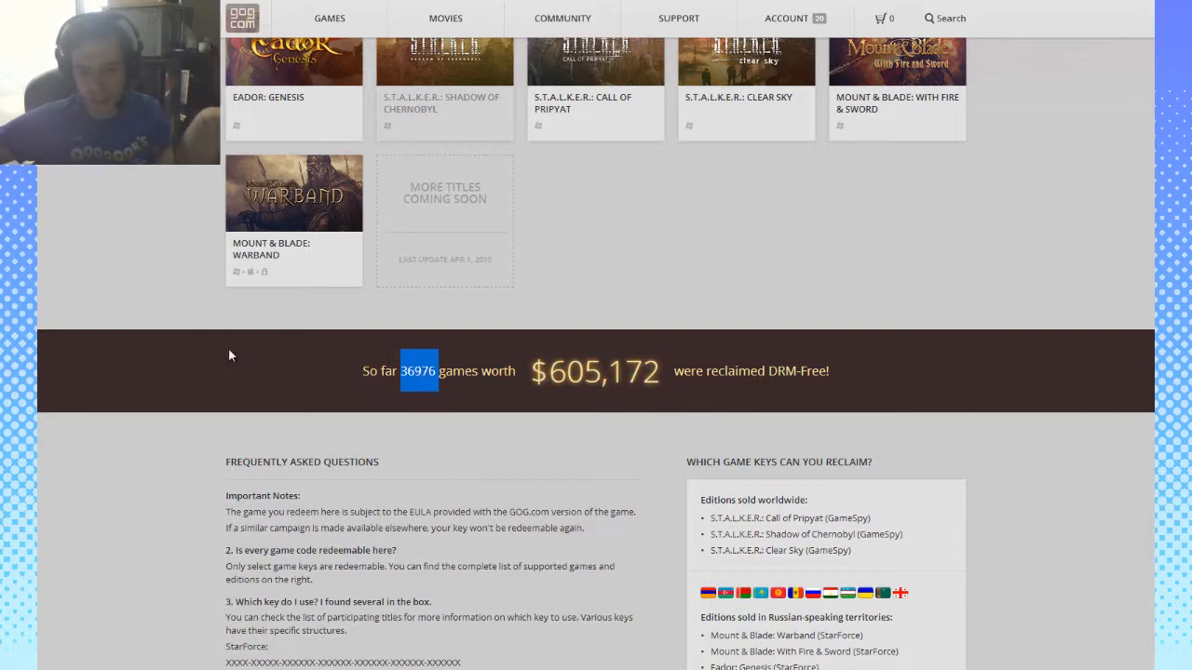
mouse_move(233, 341)
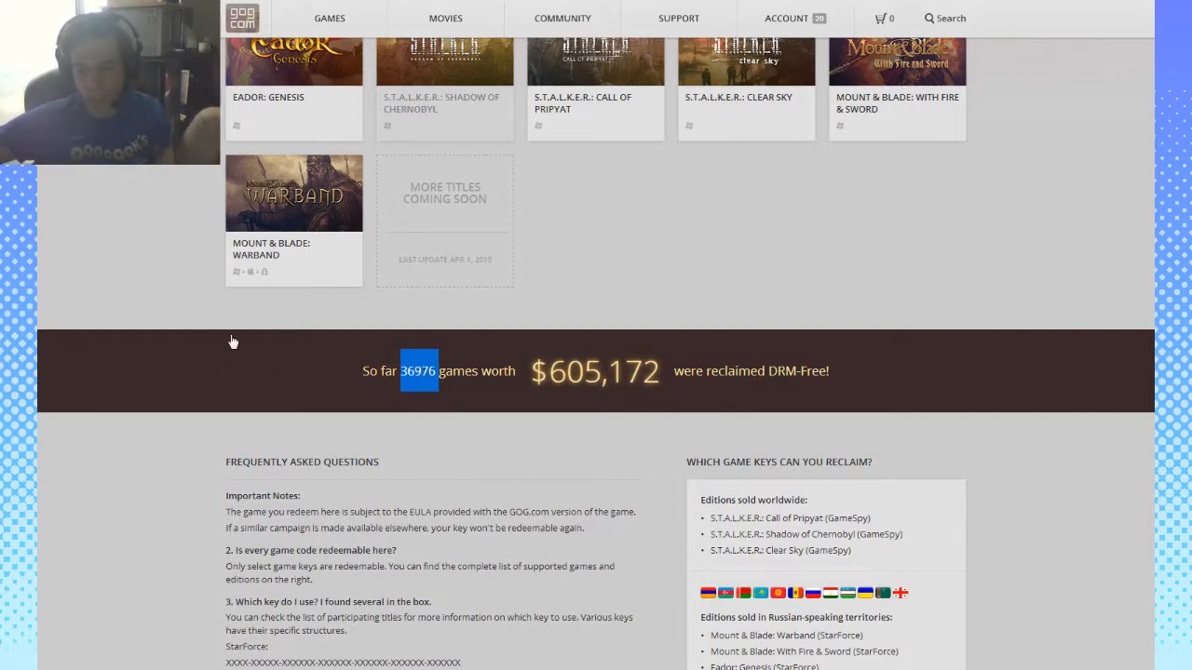
scroll("down", 3)
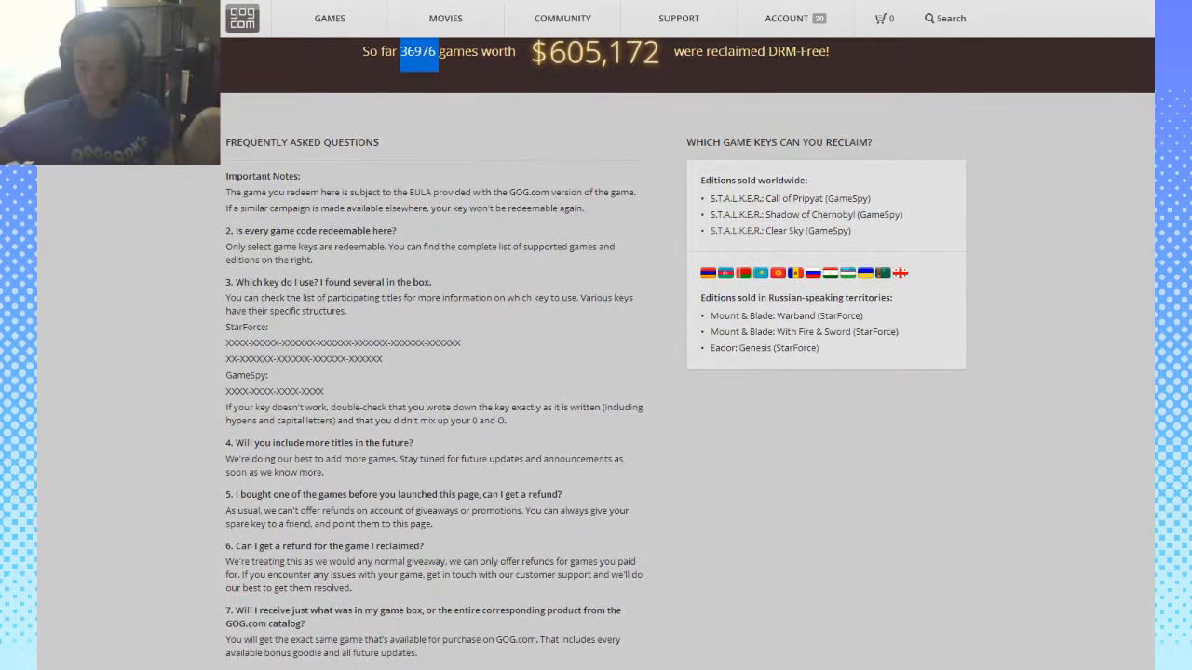
scroll("down", 3)
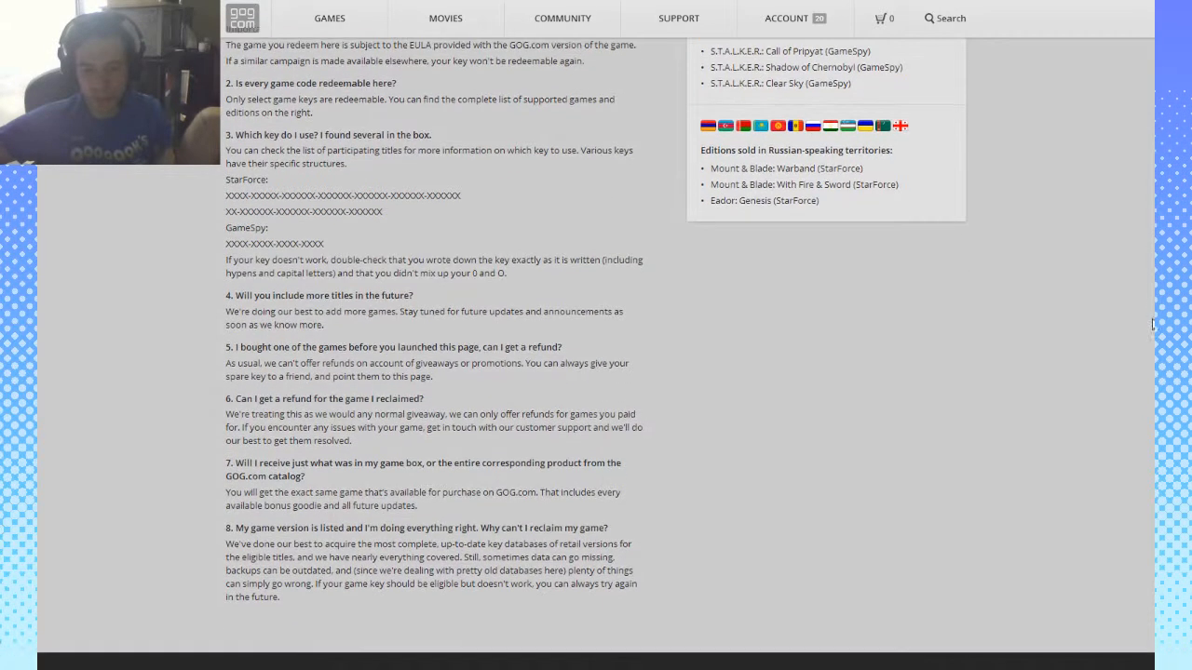
scroll("up", 3)
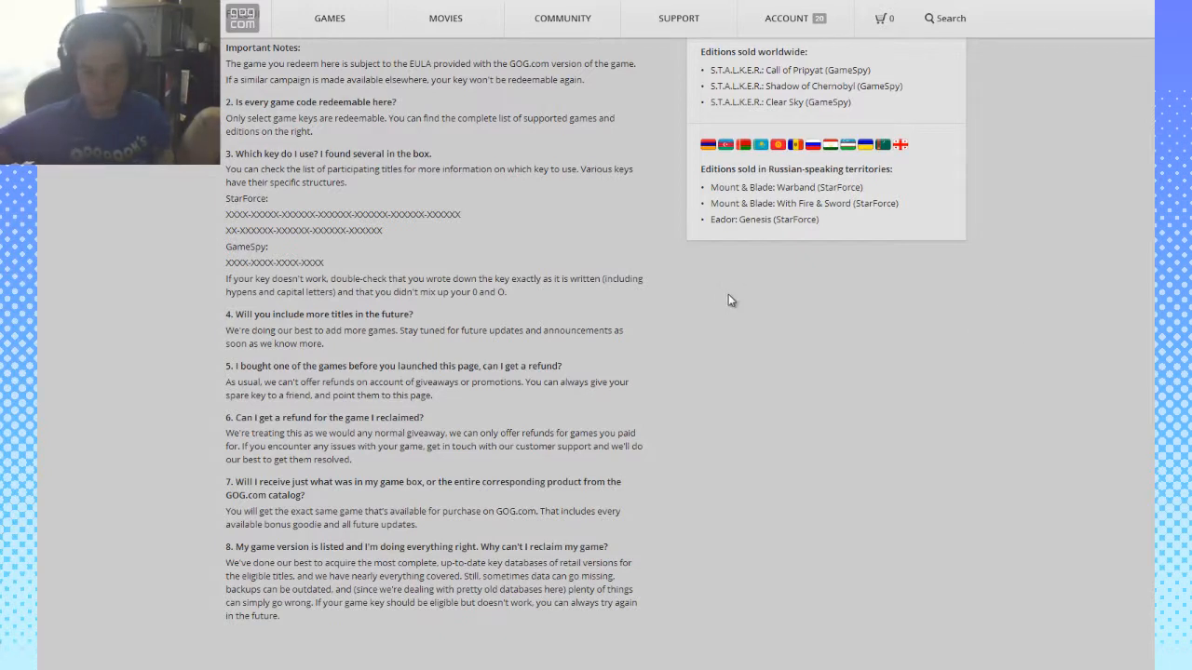
scroll("down", 3)
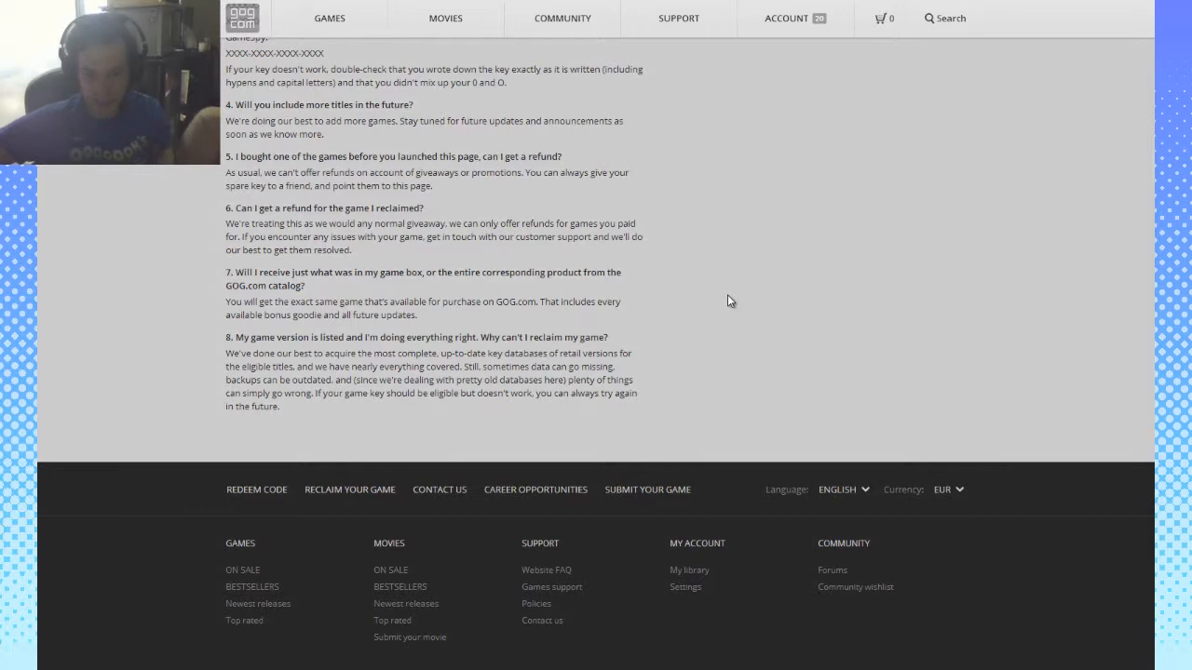
mouse_move(350, 488)
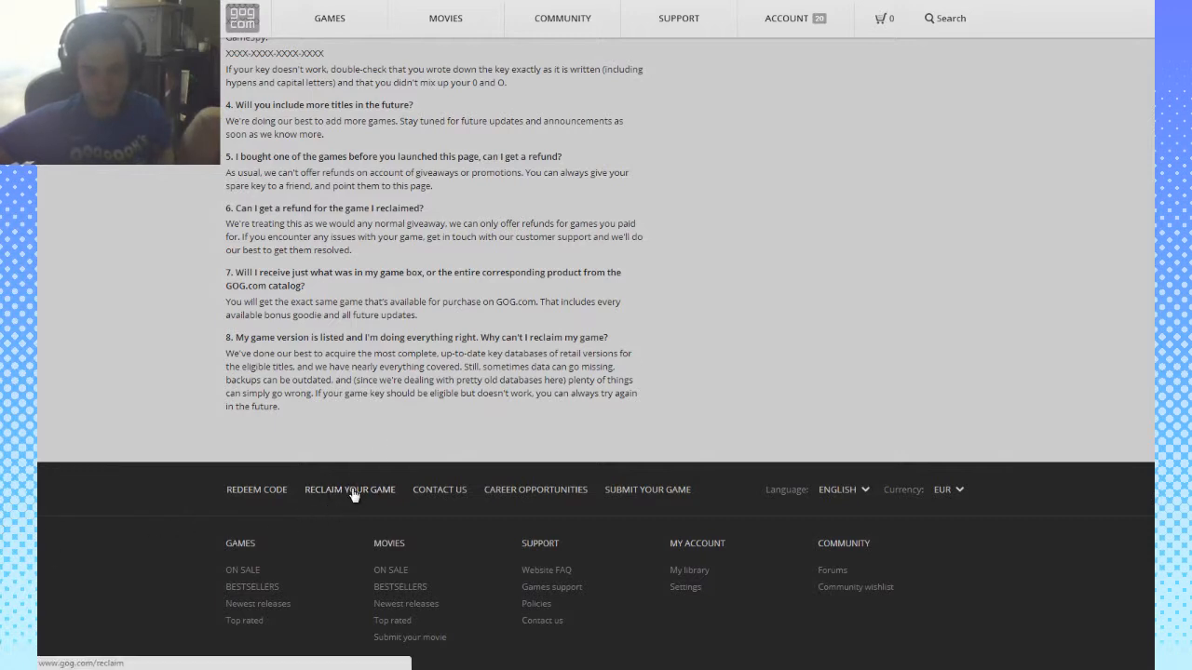
scroll("down", 3)
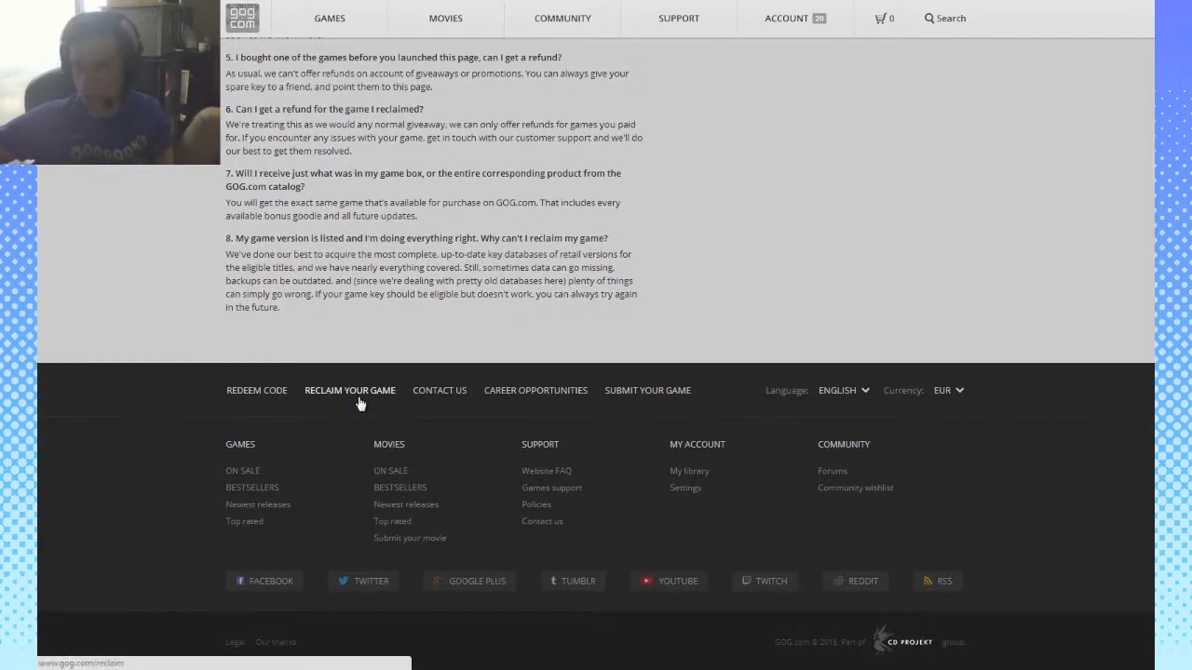
left_click(350, 390)
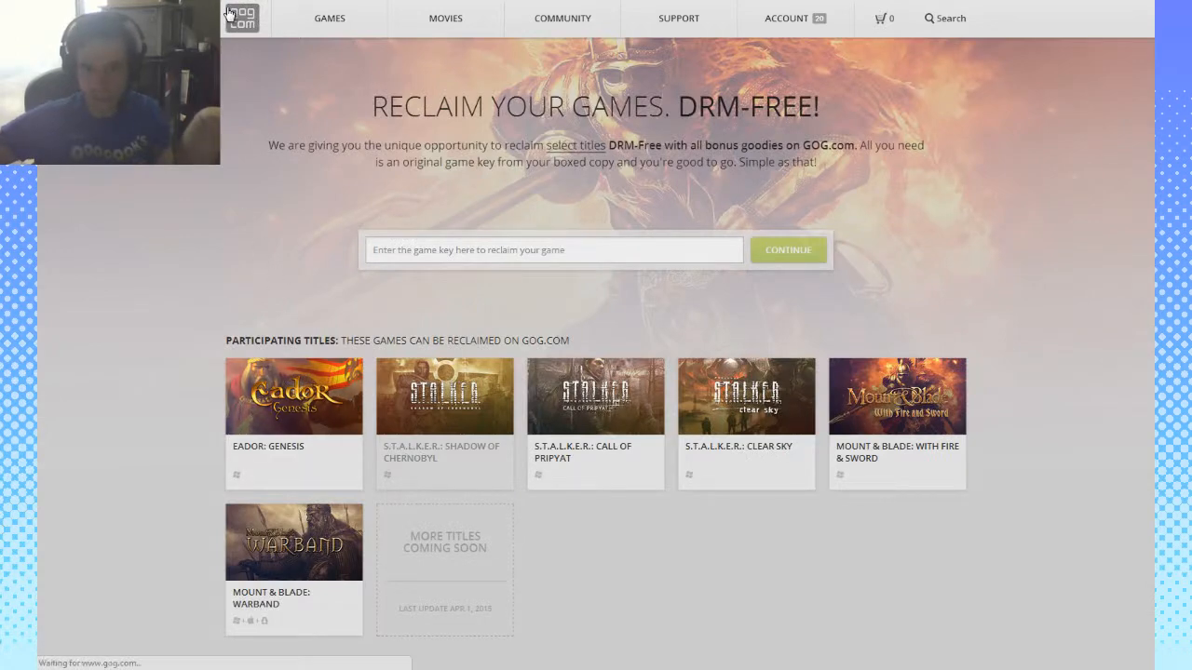
left_click(242, 17)
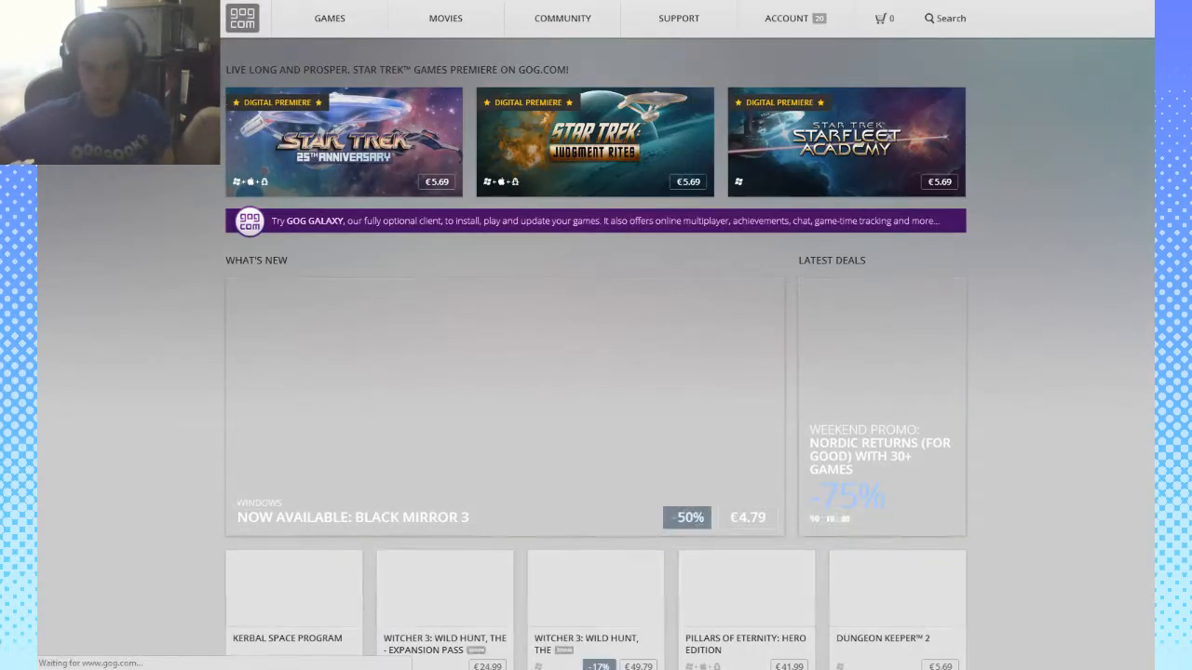
scroll("down", 3)
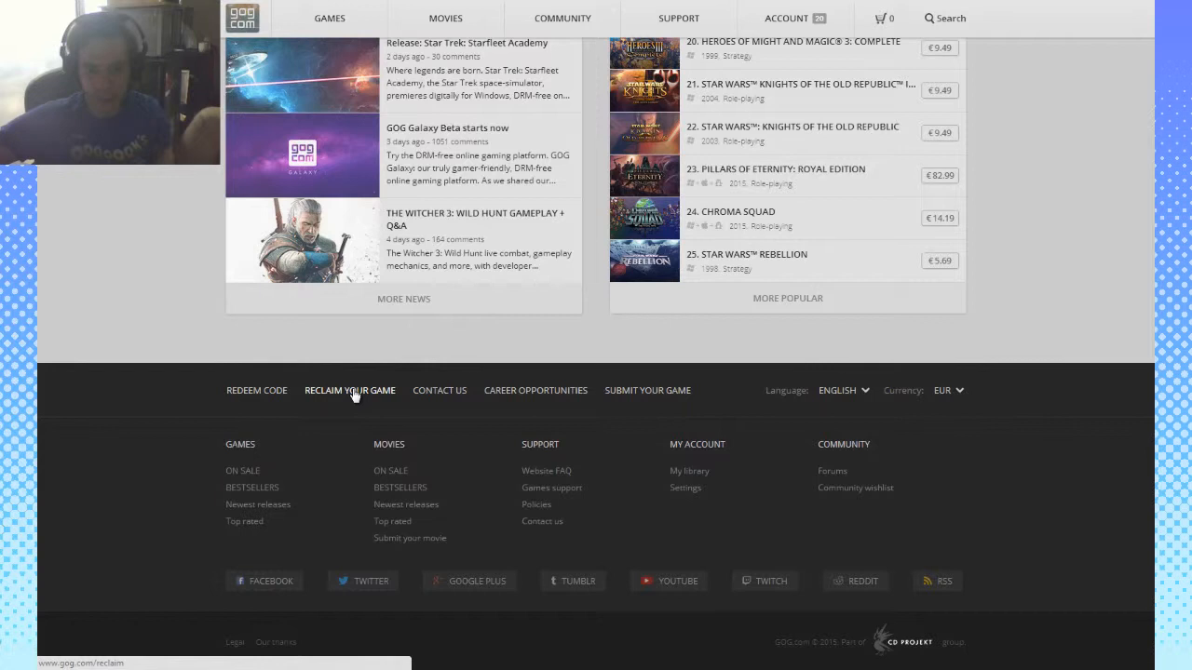
left_click(350, 390)
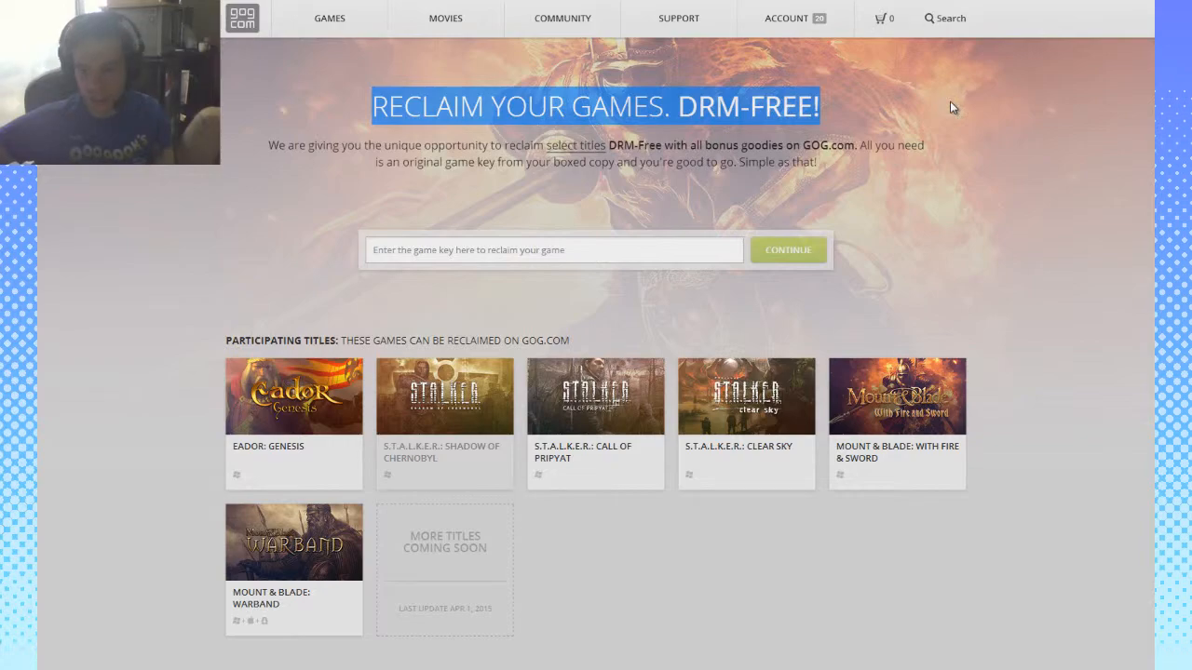
scroll("down", 3)
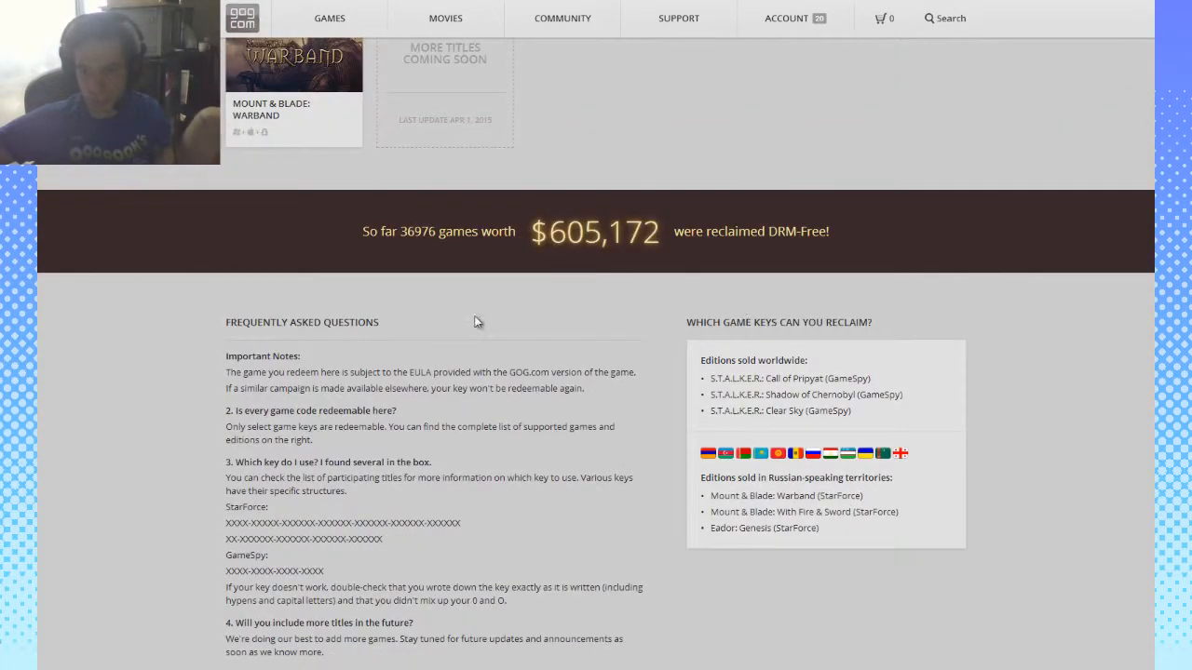
scroll("down", 3)
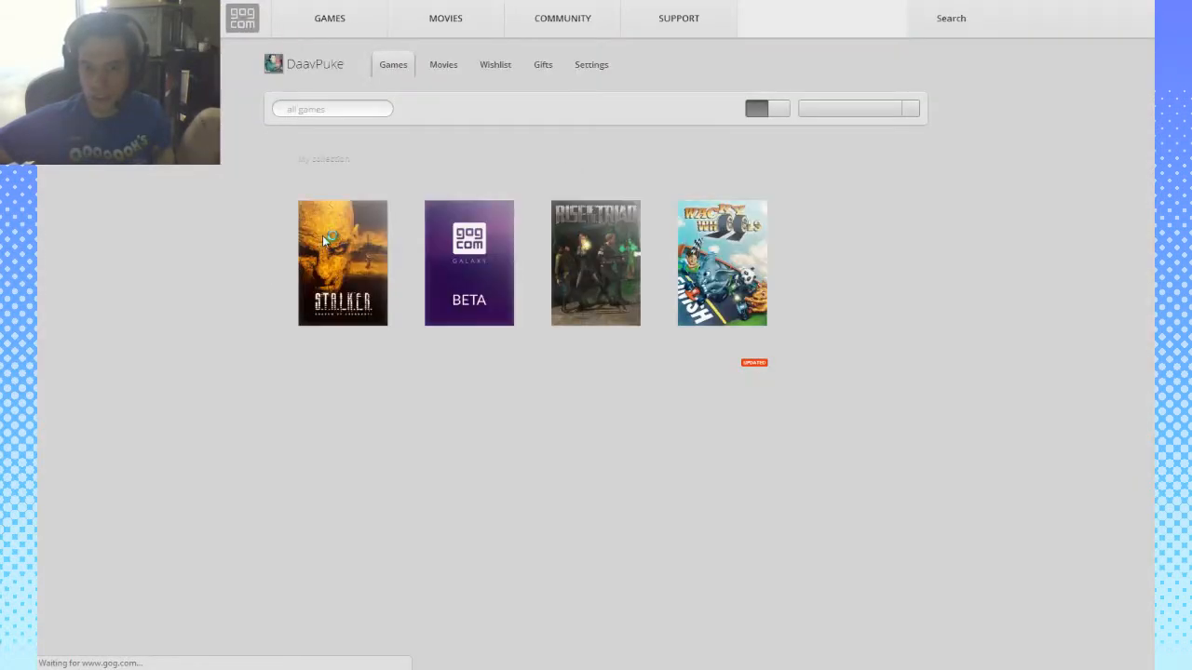
- Expand the S.T.A.L.K.E.R. library entry to view installers, bonus pack and serial number
left_click(342, 262)
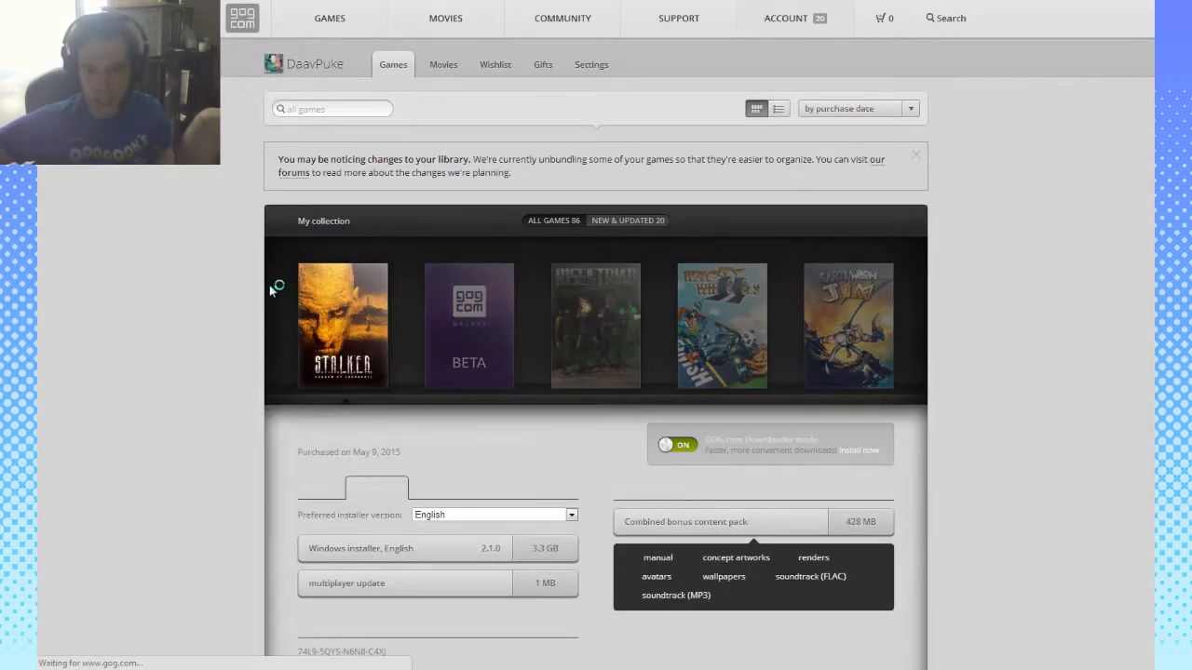
scroll("down", 3)
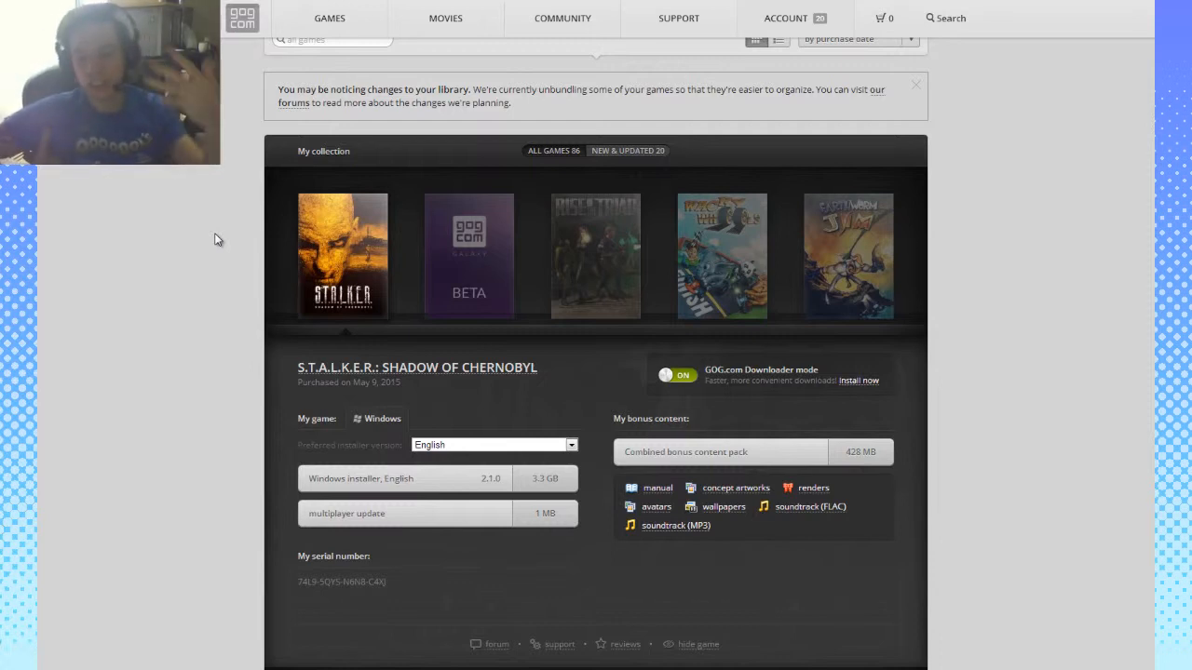
mouse_move(305, 555)
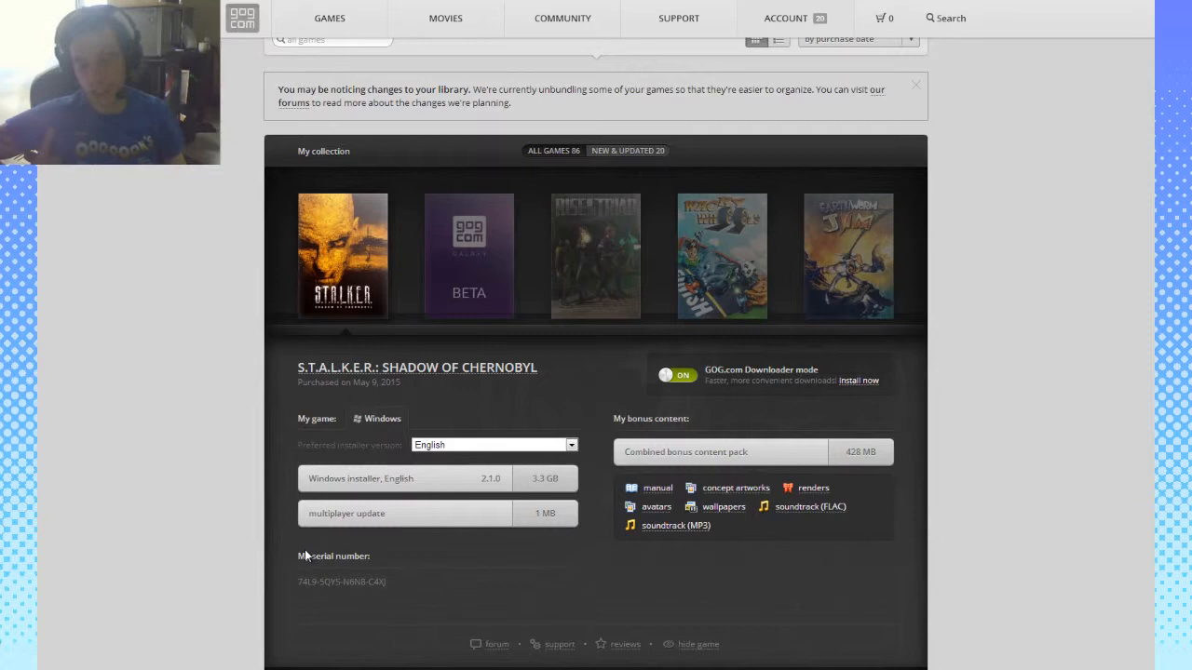
scroll("down", 3)
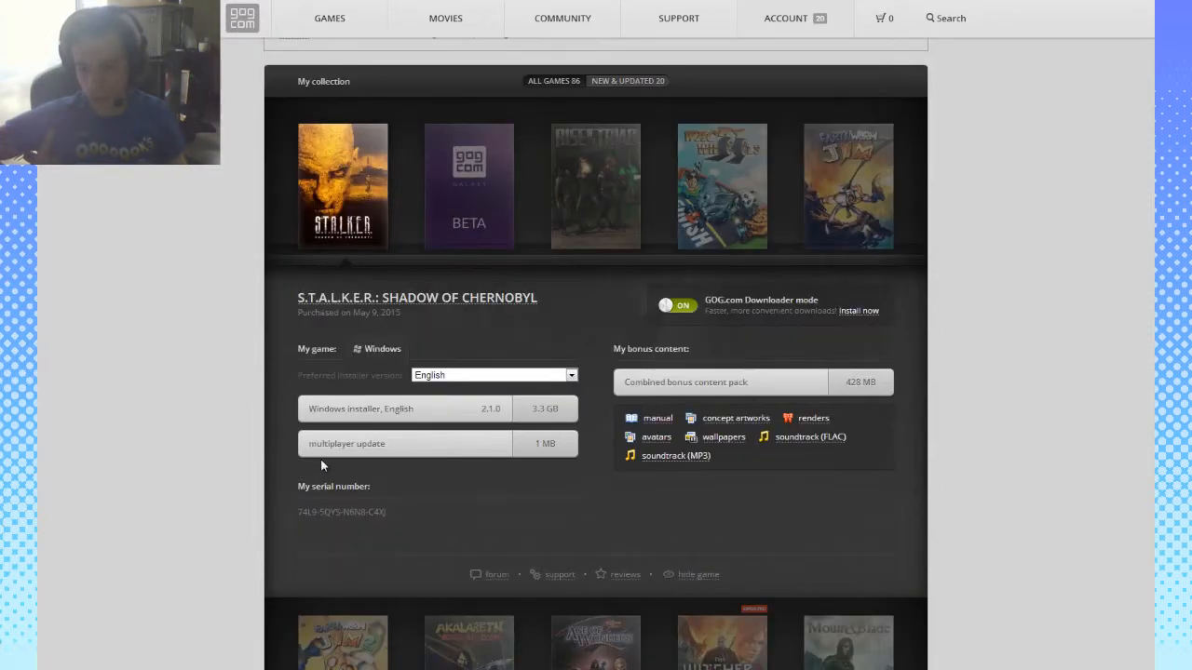
scroll("up", 3)
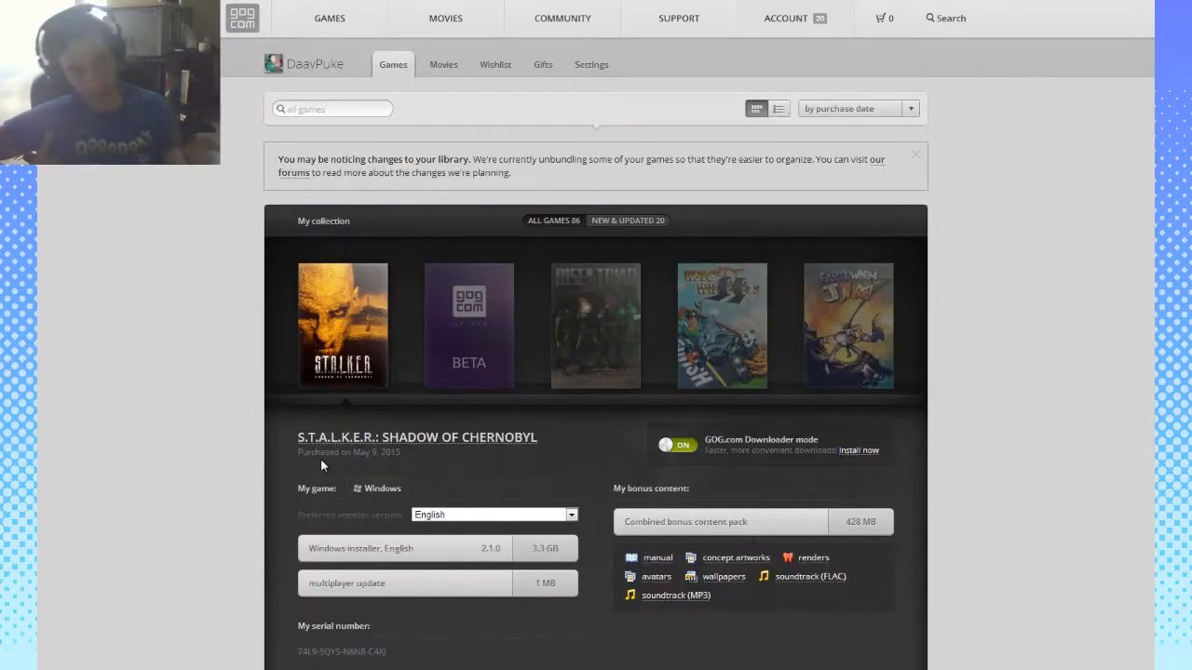